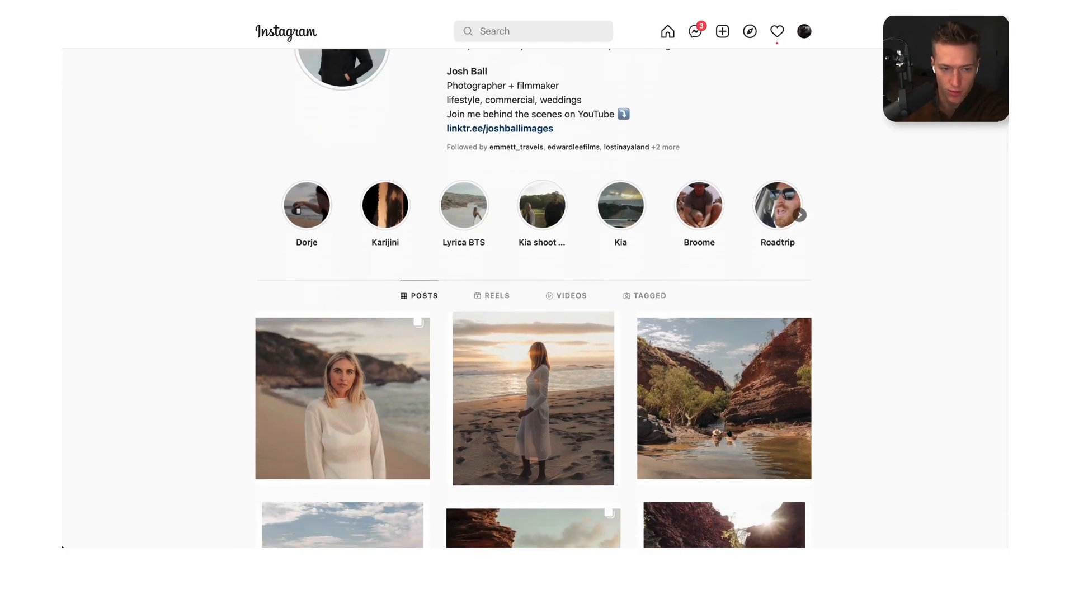
Step: Load the finished Instagram fence portrait as the Reference Photo beside the unedited raw
scroll("down", 3)
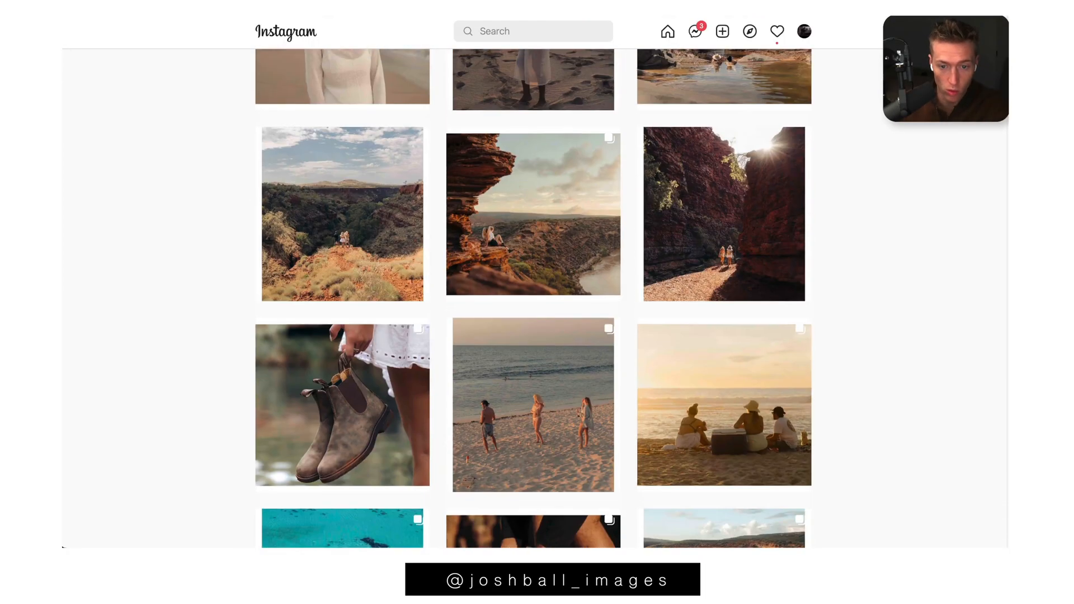
scroll("up", 3)
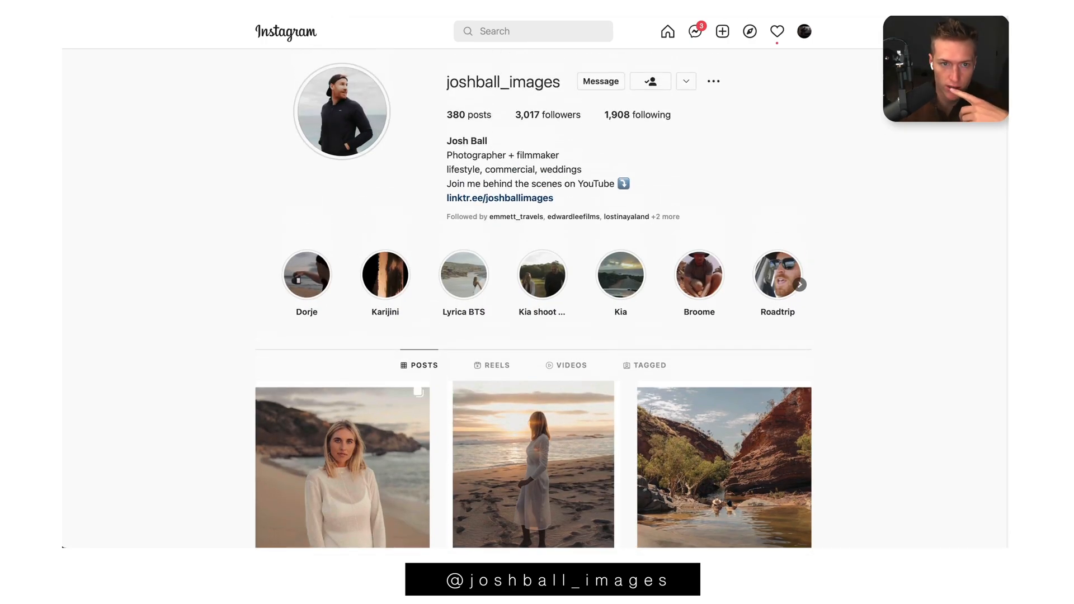
scroll("down", 3)
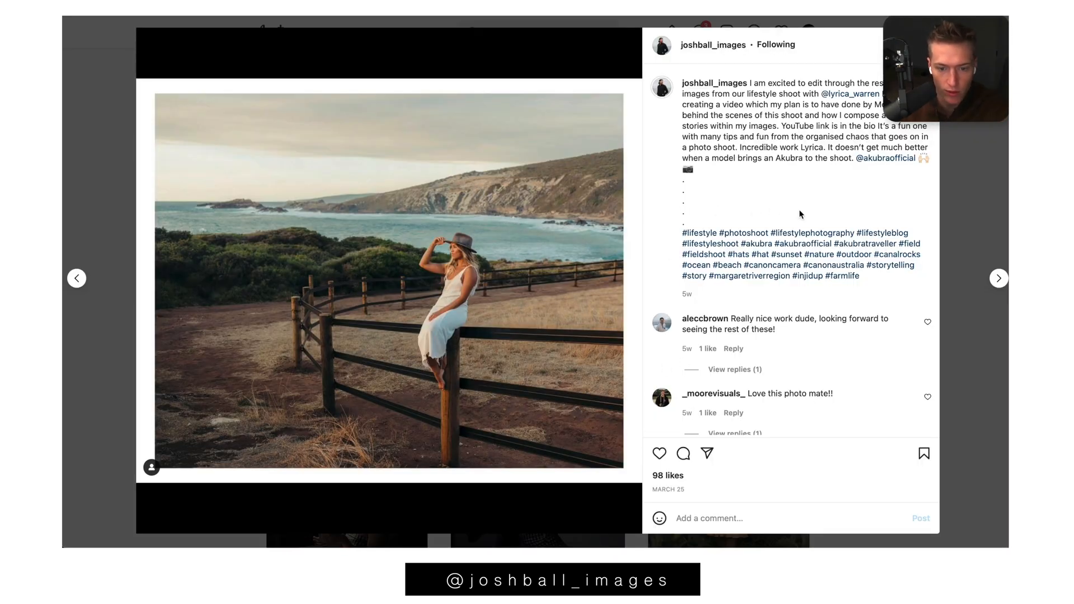
left_click(77, 278)
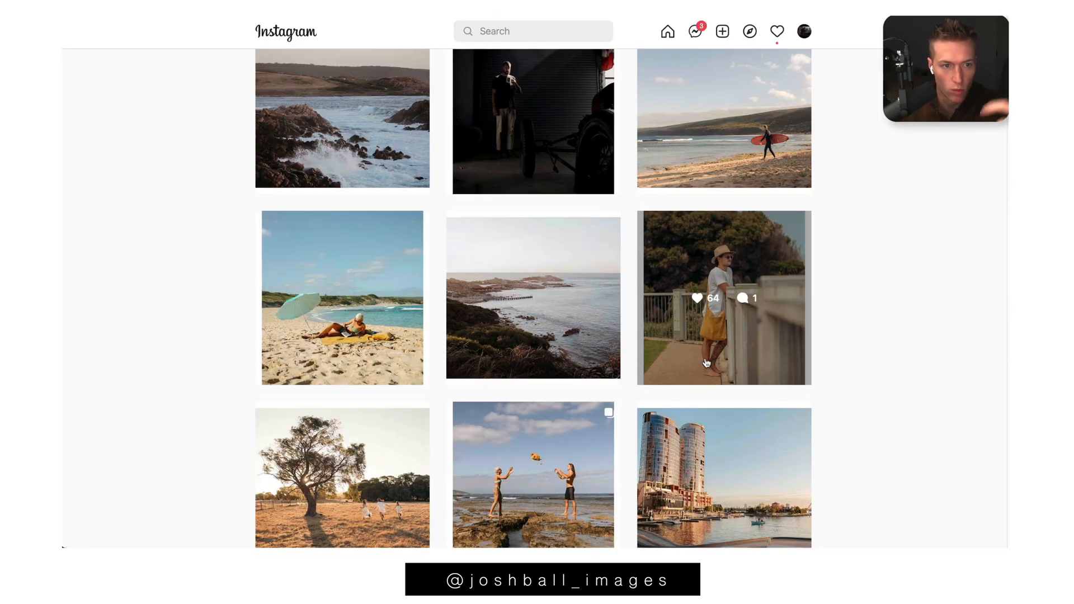
left_click(724, 297)
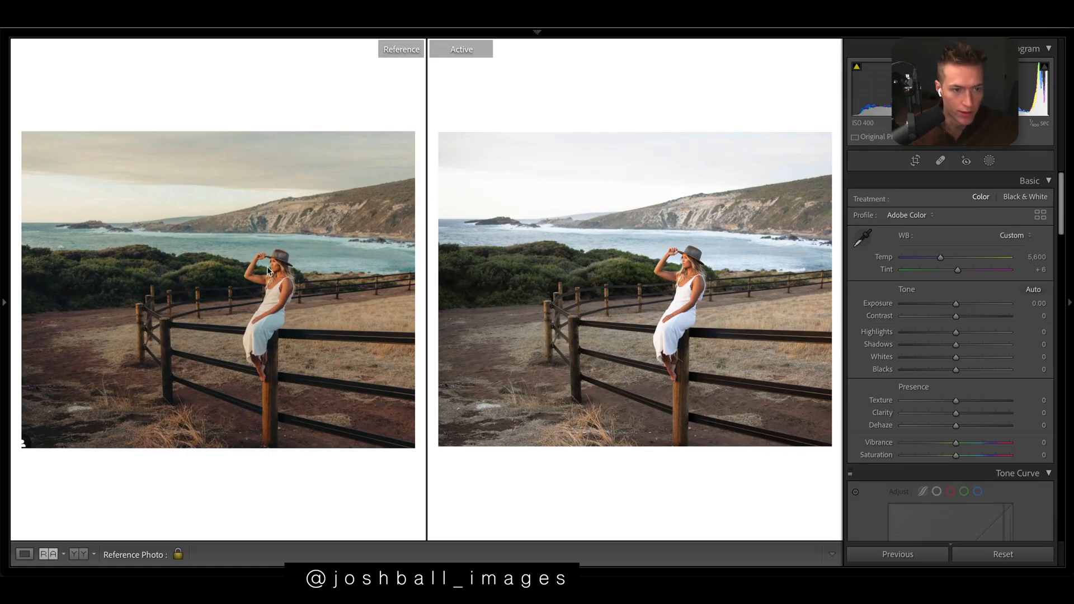
mouse_move(618, 291)
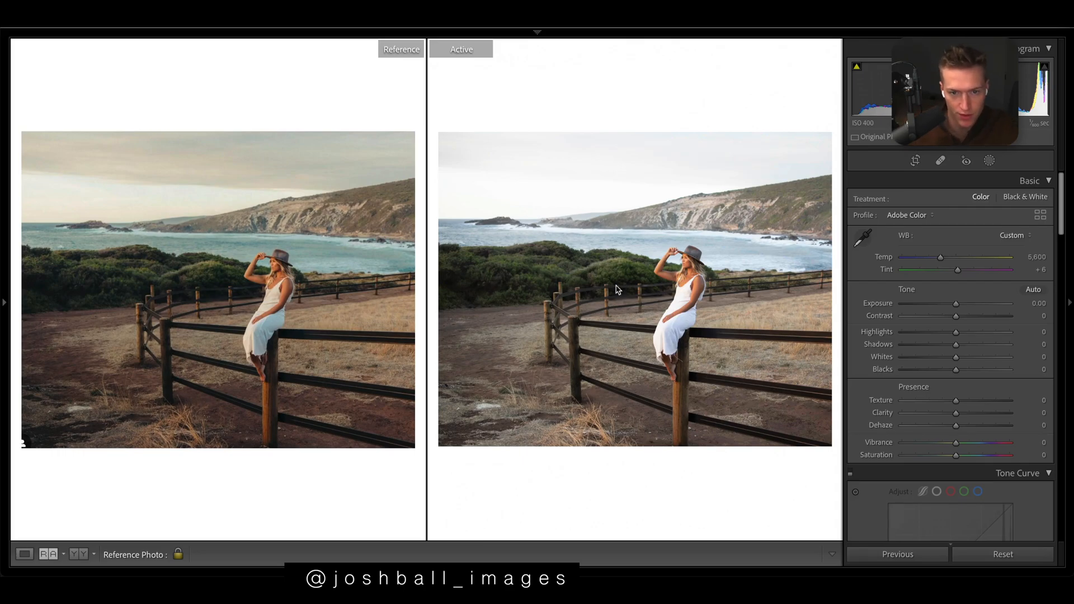
left_click(915, 161)
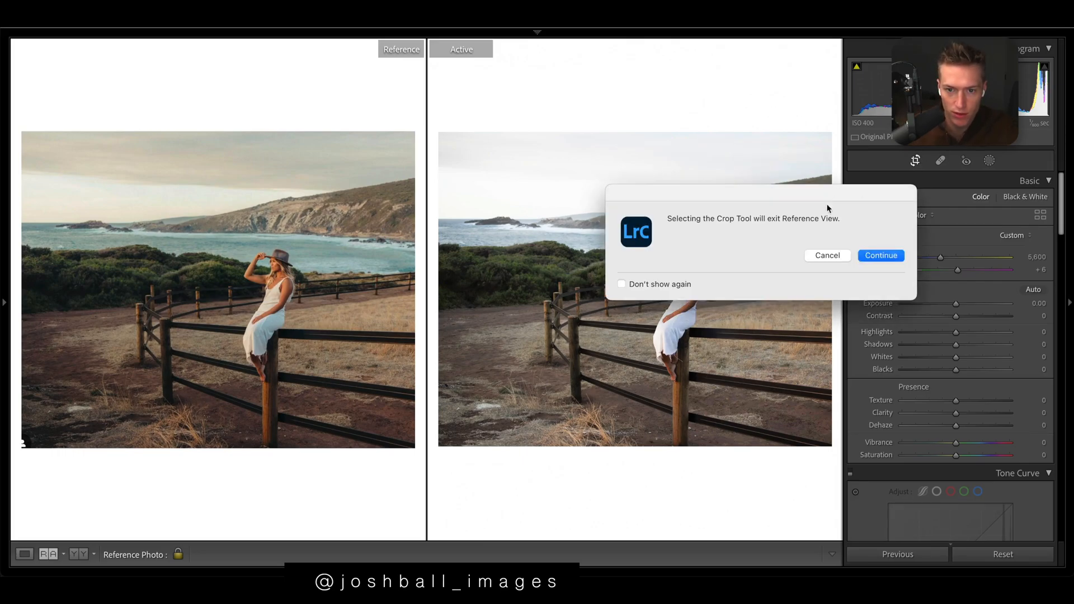
left_click(881, 255)
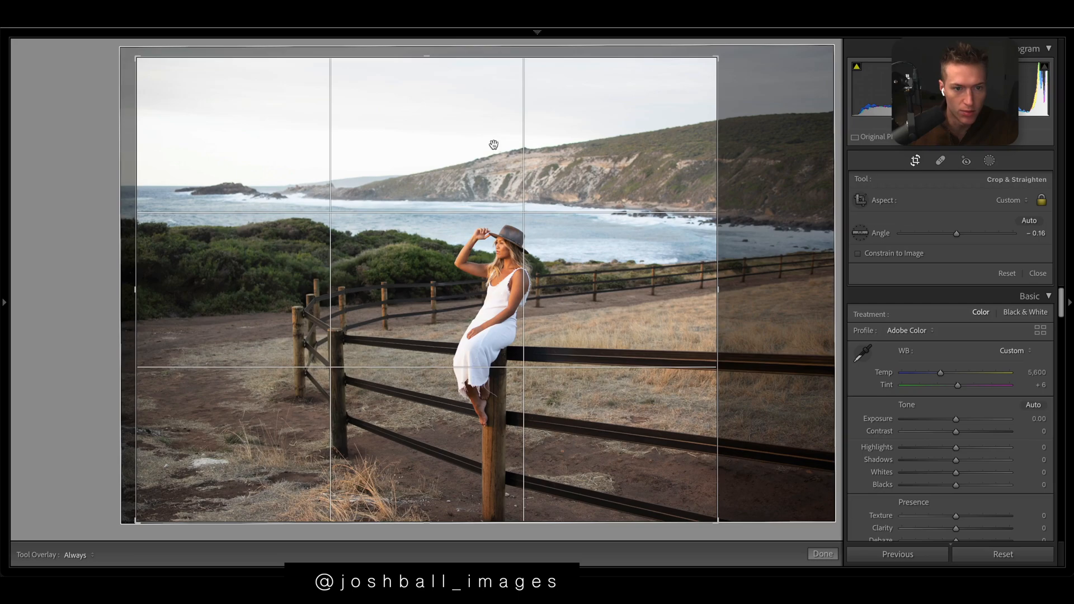
mouse_move(488, 195)
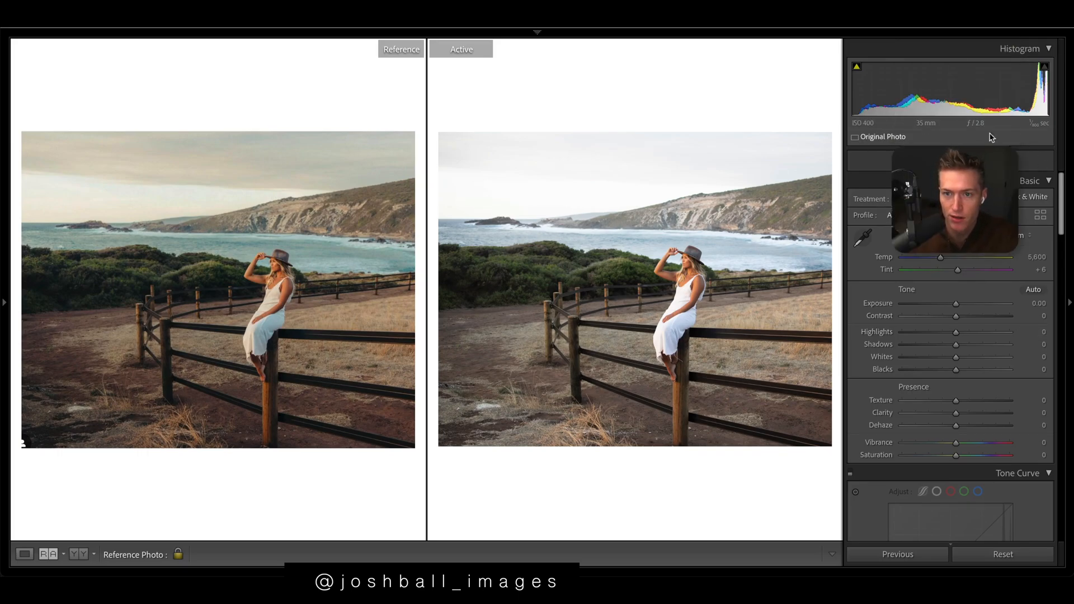
mouse_move(864, 128)
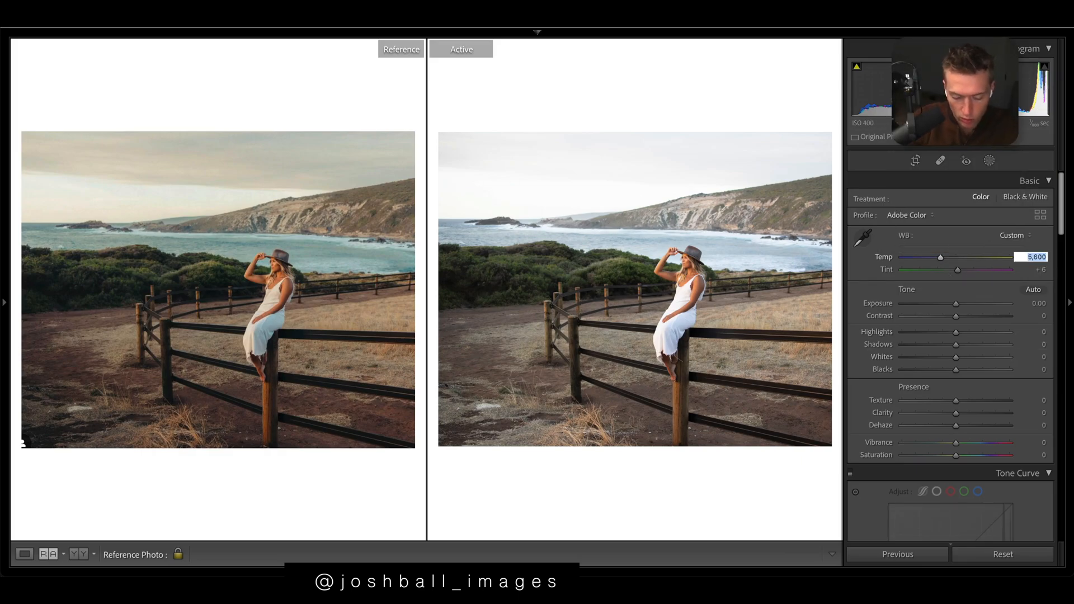
Step: Raise Temp to 6,422 and lower Exposure in the Basic panel
left_click_drag(941, 257, 951, 256)
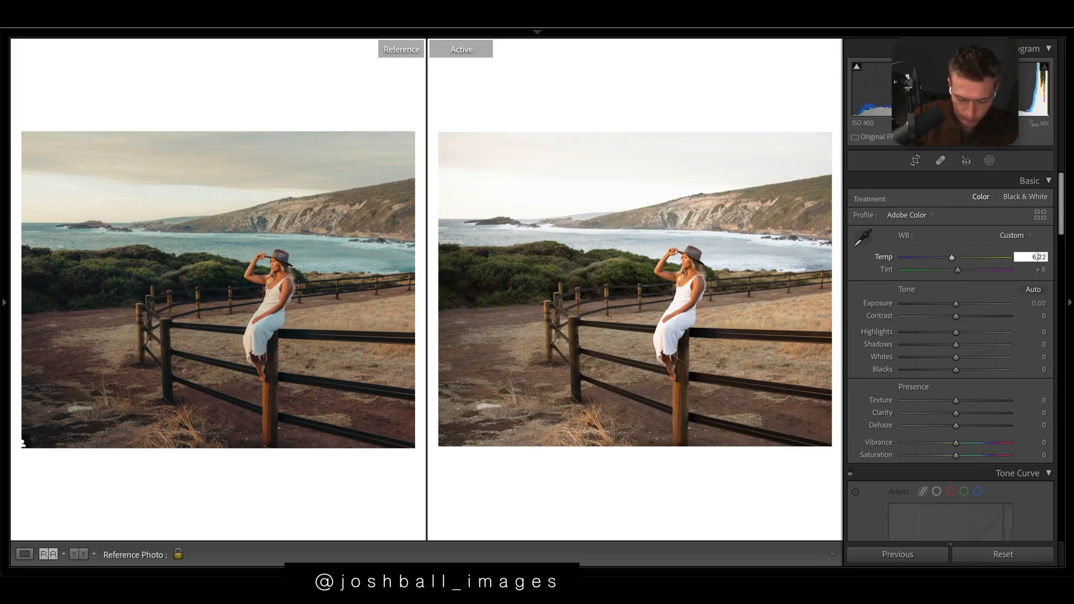
mouse_move(955, 304)
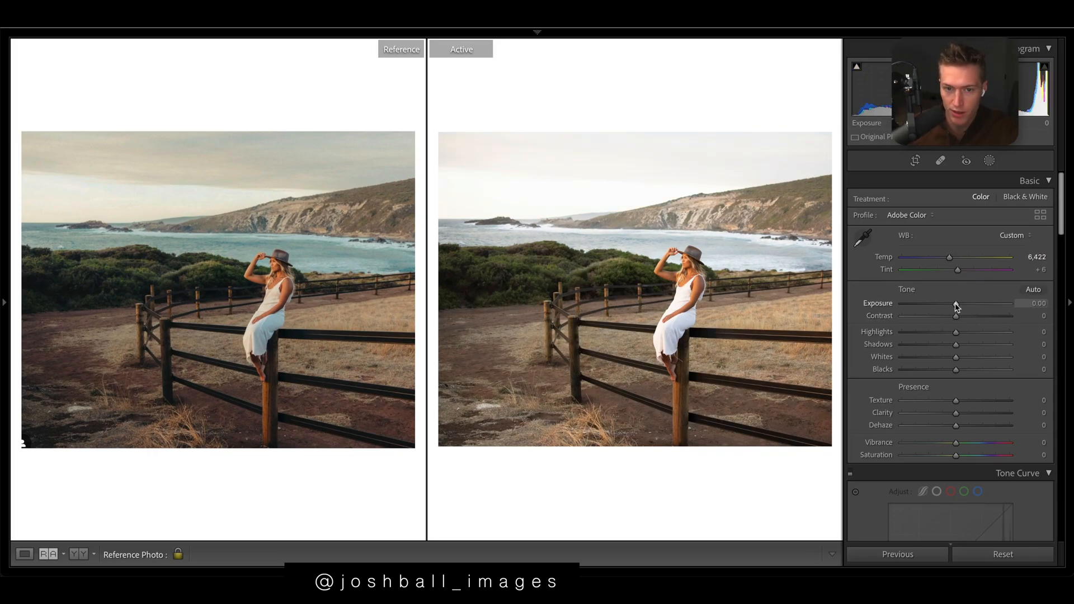
left_click_drag(964, 304, 951, 304)
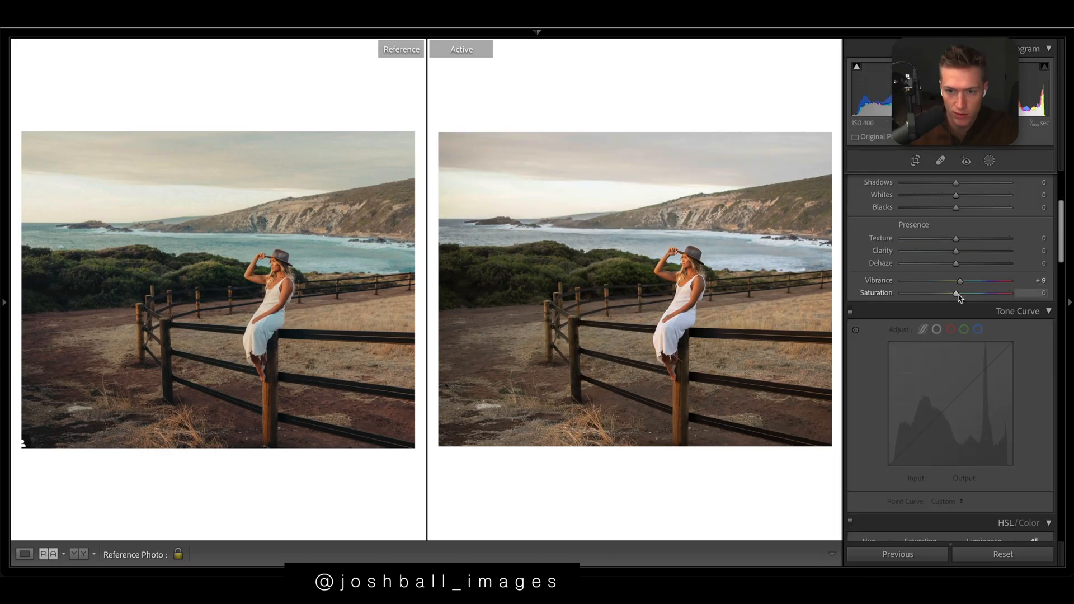
Step: Set Saturation to +11 and draw a contrast S-curve with its top point lowered
left_click_drag(955, 293, 982, 294)
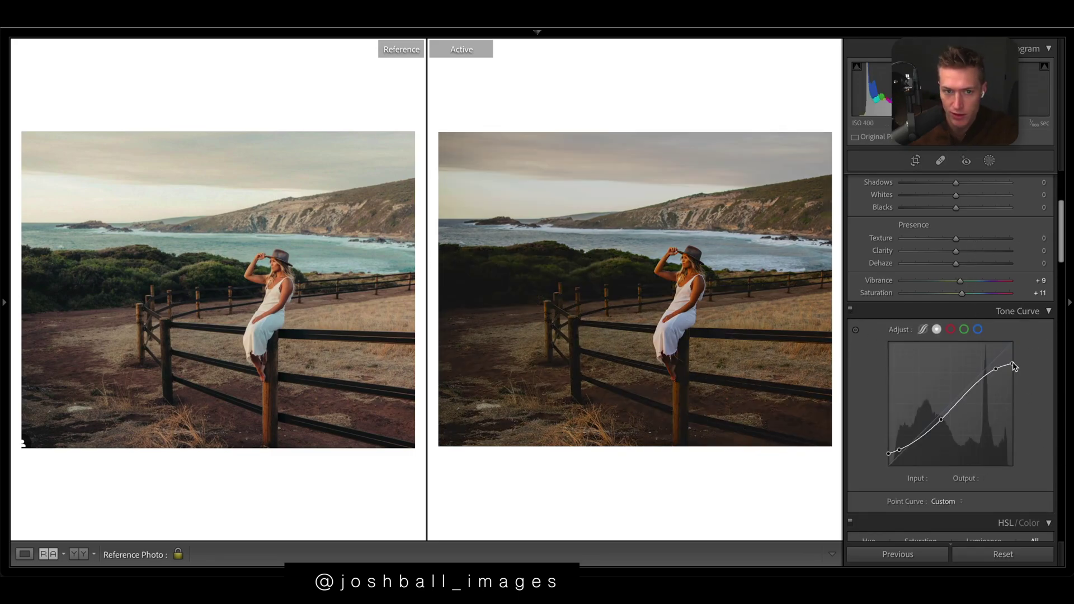
left_click_drag(1013, 366, 1013, 343)
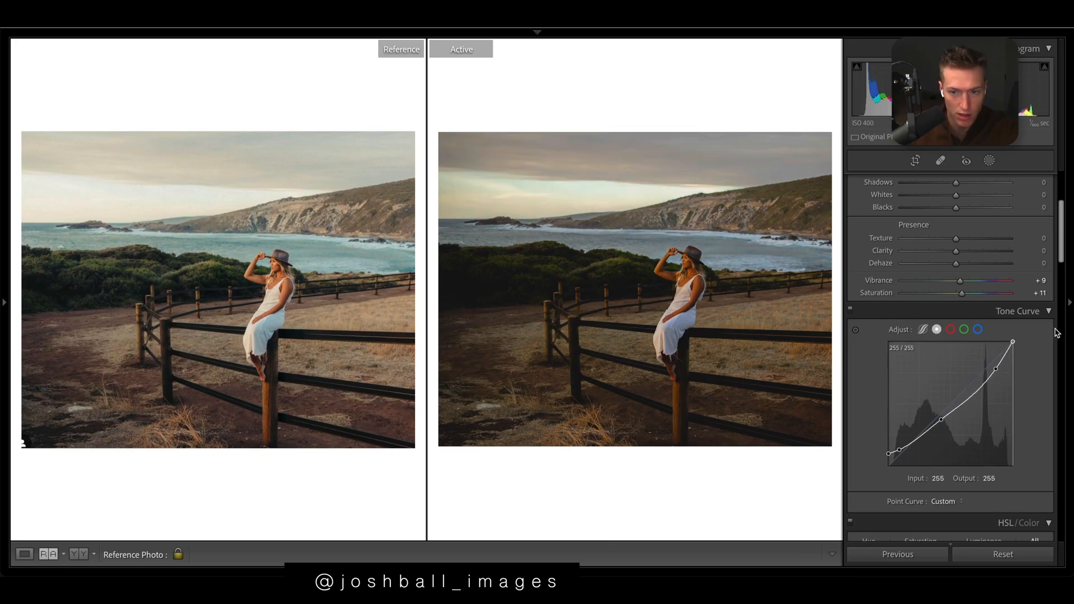
left_click_drag(888, 452, 893, 450)
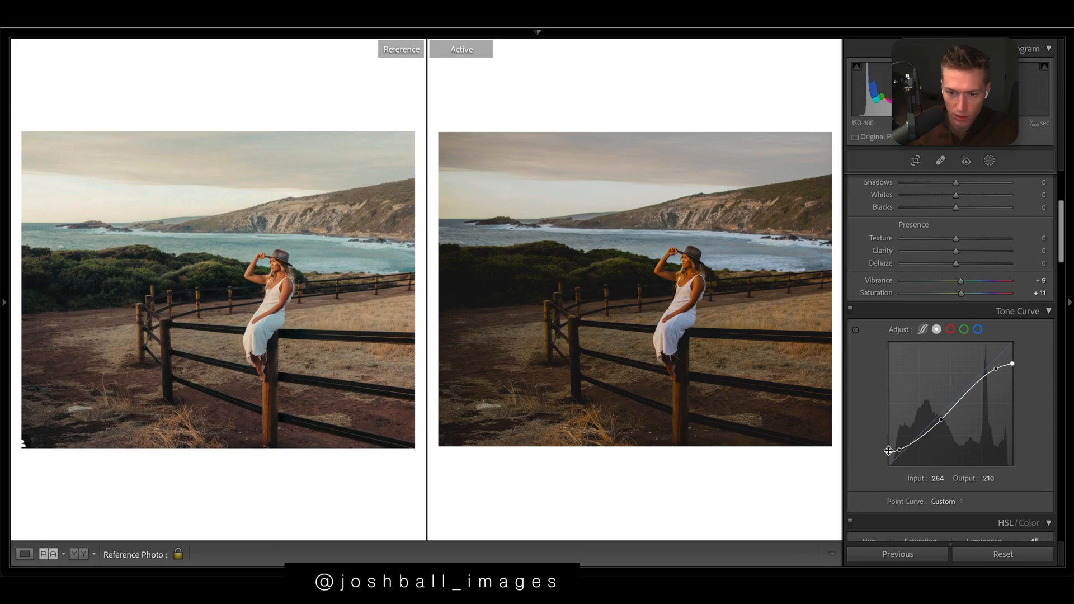
left_click_drag(896, 450, 888, 454)
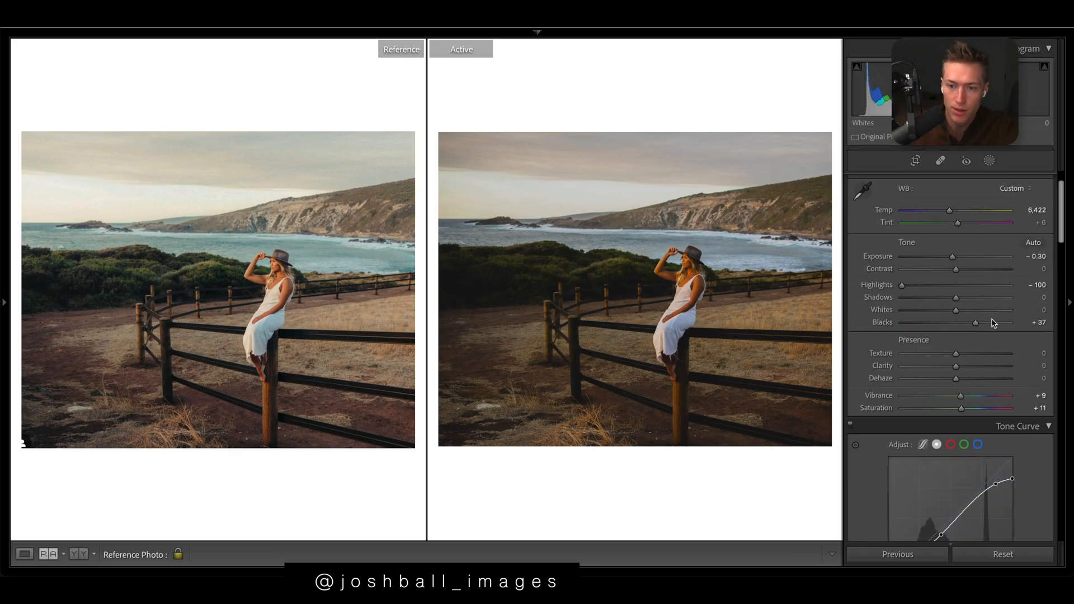
Step: Settle Blacks at +61, Shadows at +28 and Whites at +18
left_click_drag(975, 323, 1014, 323)
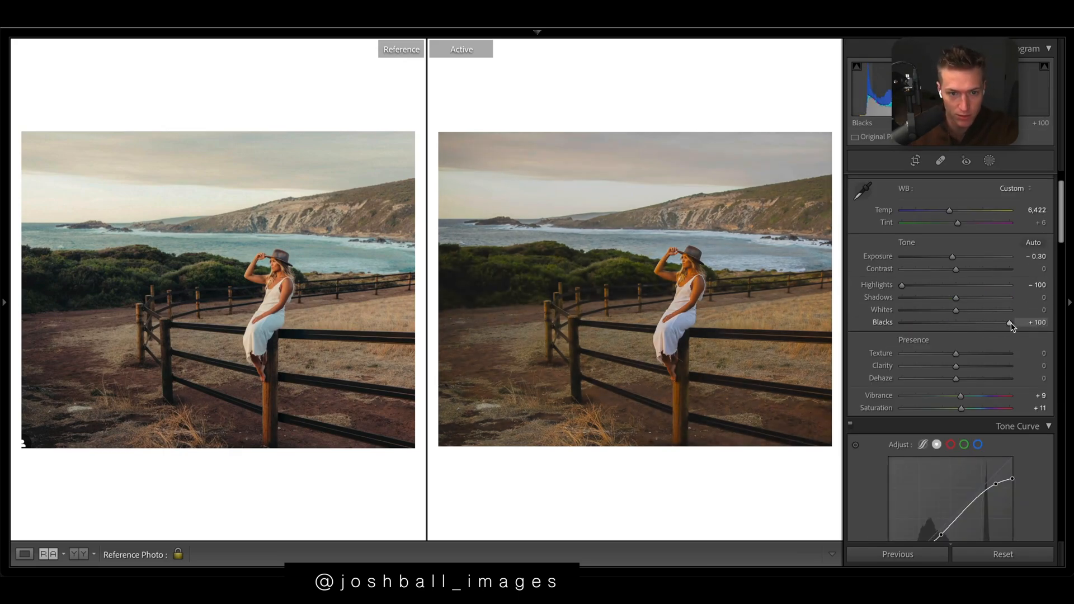
left_click_drag(1011, 322, 989, 323)
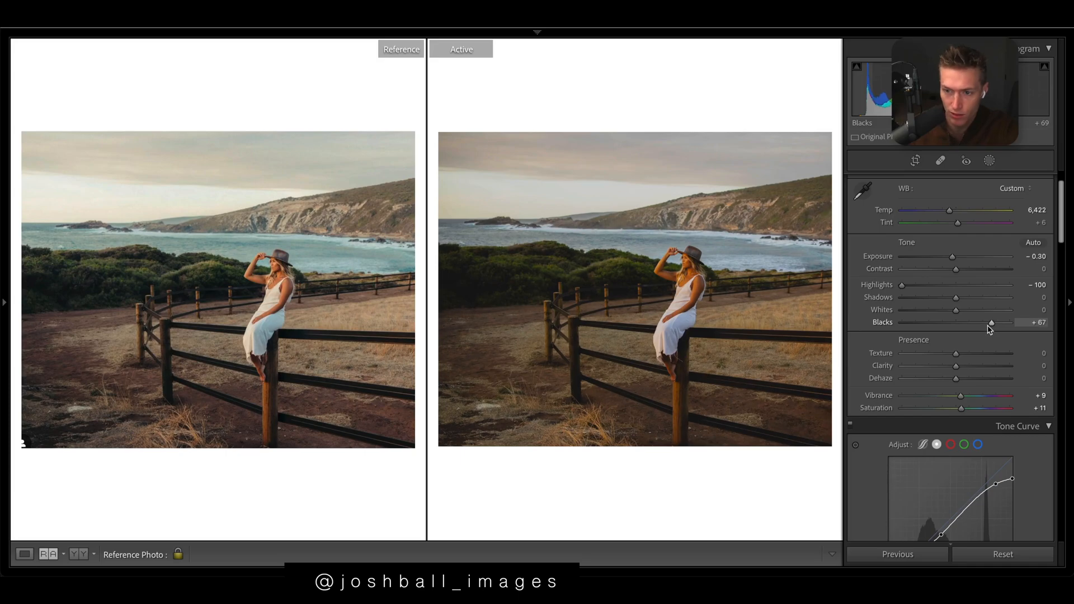
left_click_drag(970, 297, 972, 297)
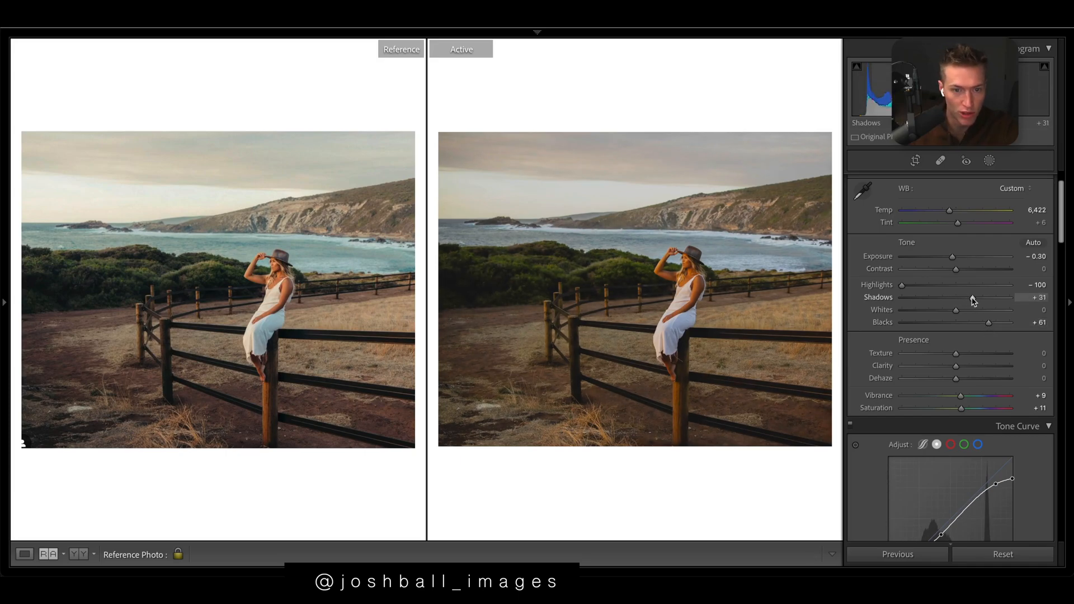
left_click_drag(972, 297, 970, 297)
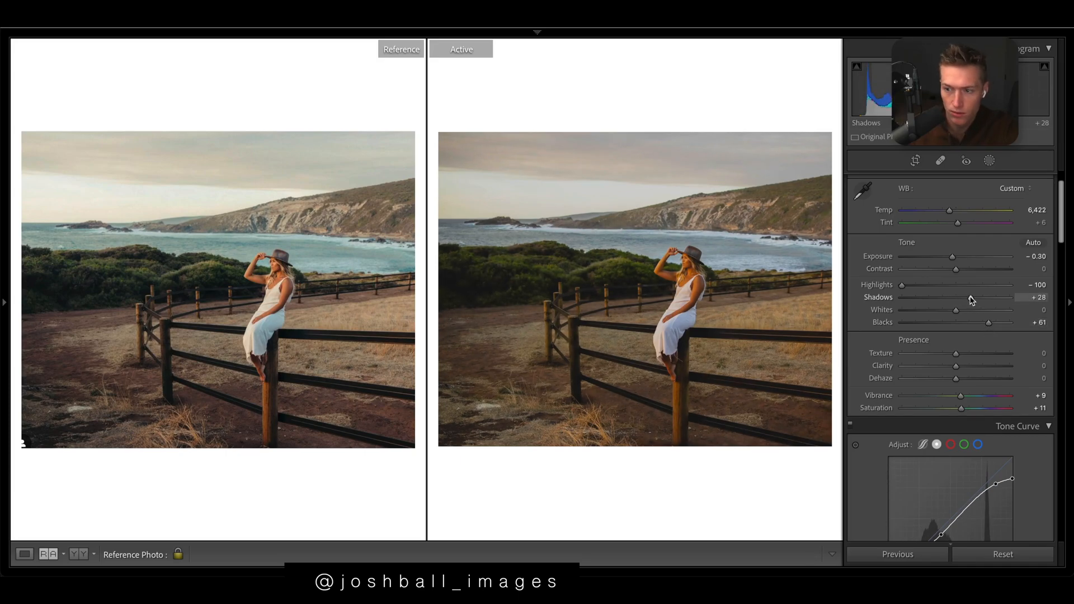
left_click_drag(955, 308, 967, 308)
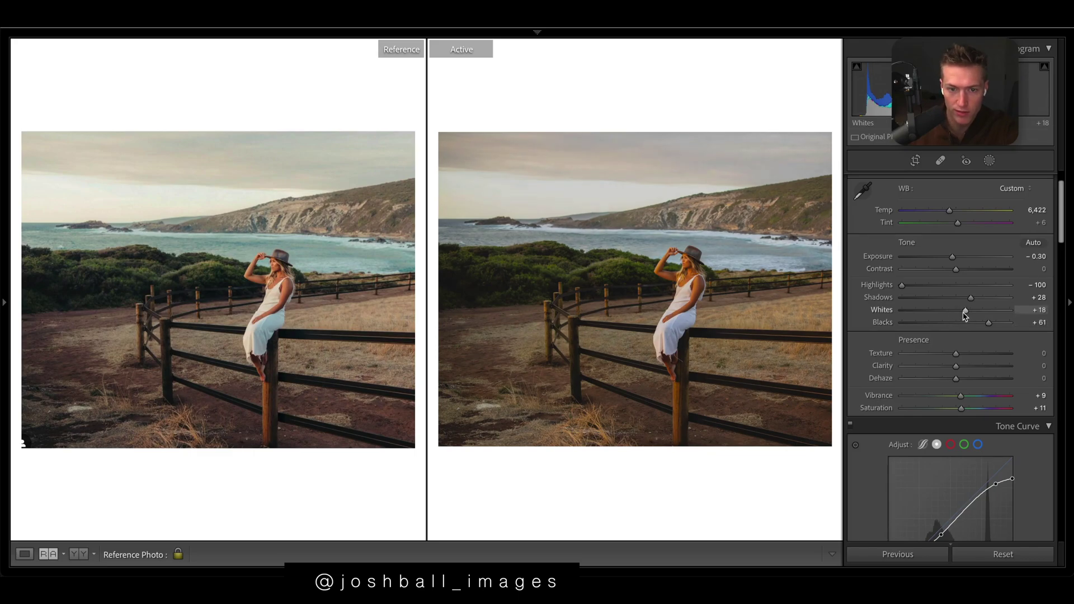
left_click_drag(957, 309, 968, 309)
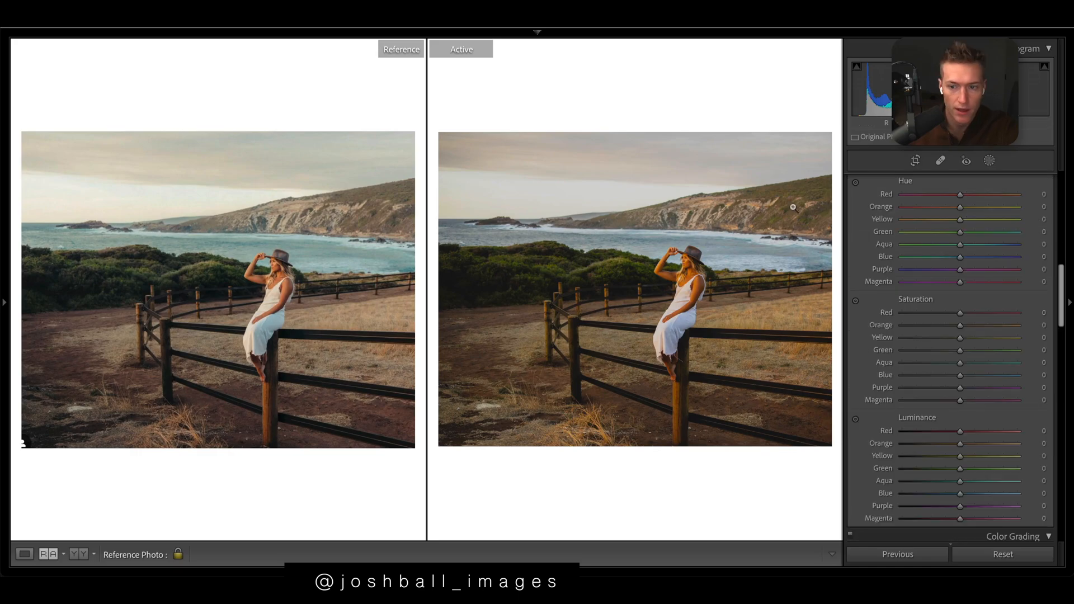
Step: Desaturate orange, yellow and green, and raise orange and yellow luminance
left_click_drag(959, 324, 938, 325)
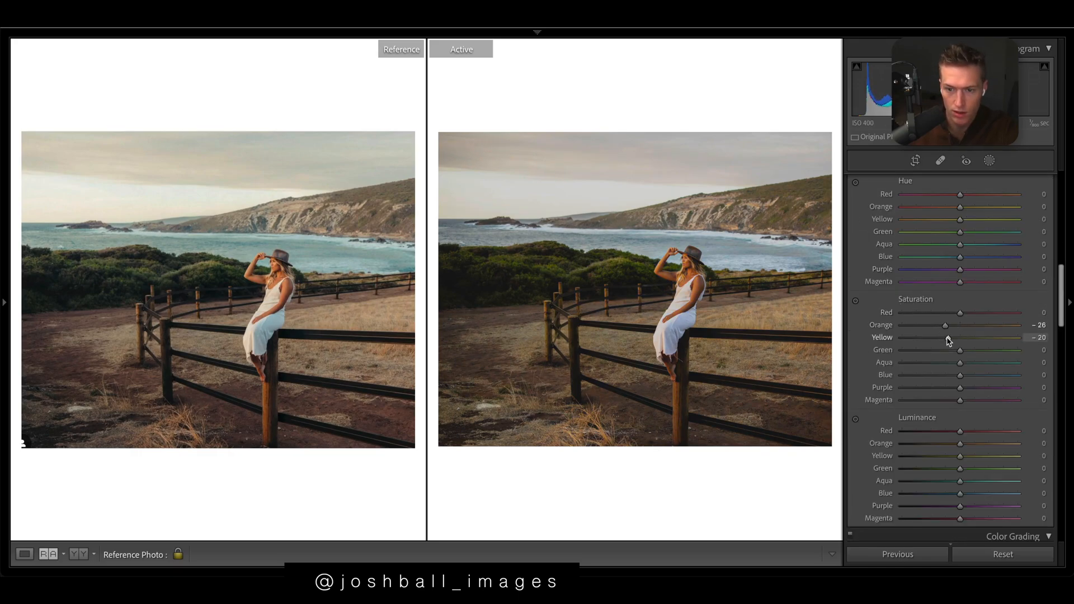
left_click_drag(946, 337, 942, 337)
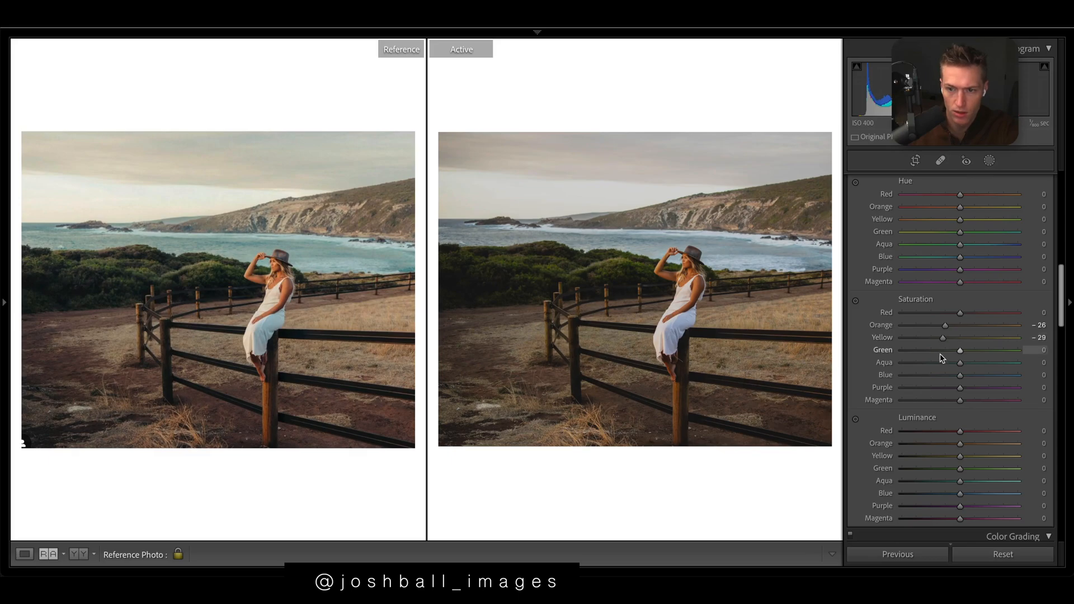
left_click_drag(959, 349, 935, 349)
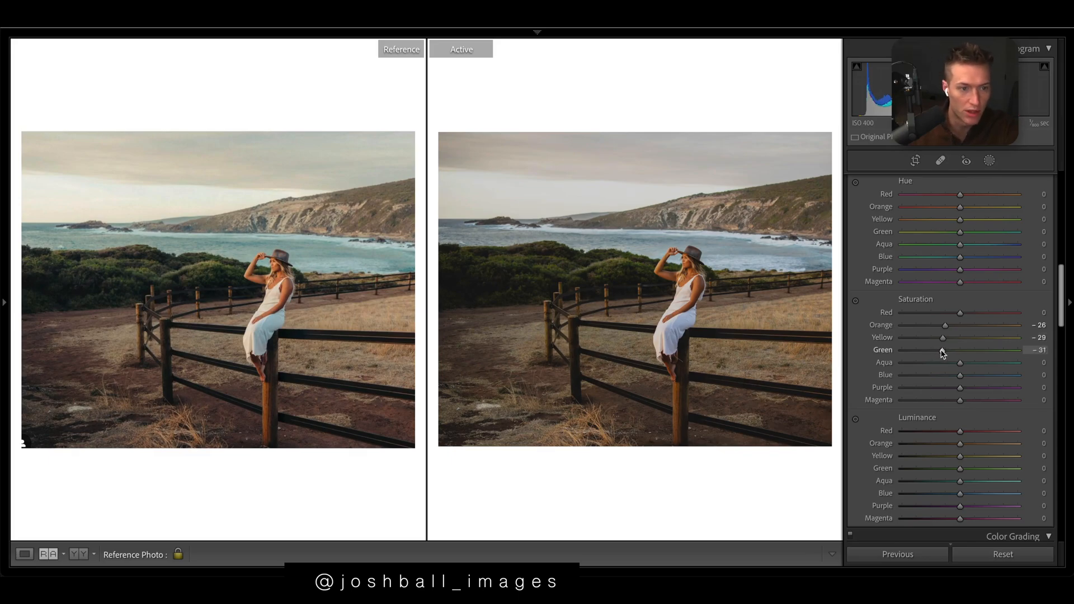
mouse_move(422, 291)
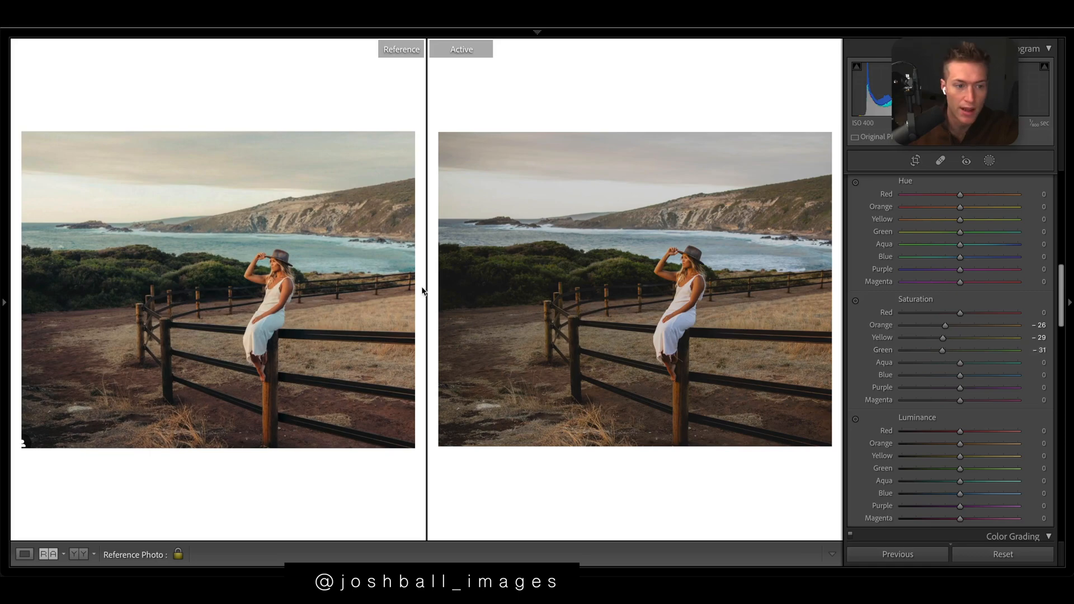
mouse_move(374, 301)
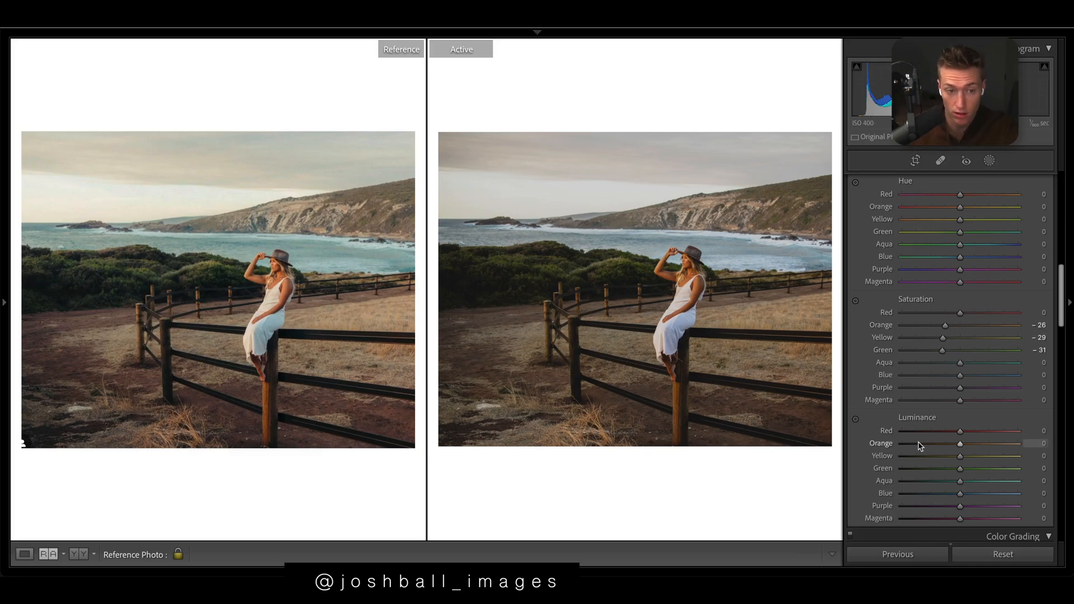
left_click_drag(959, 455, 941, 456)
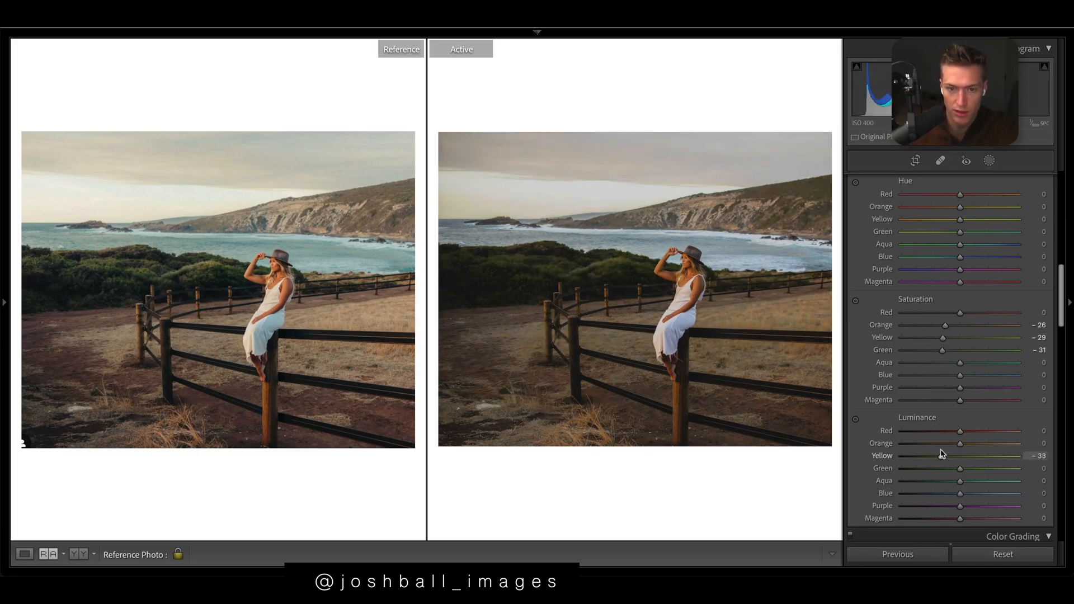
left_click_drag(941, 456, 994, 455)
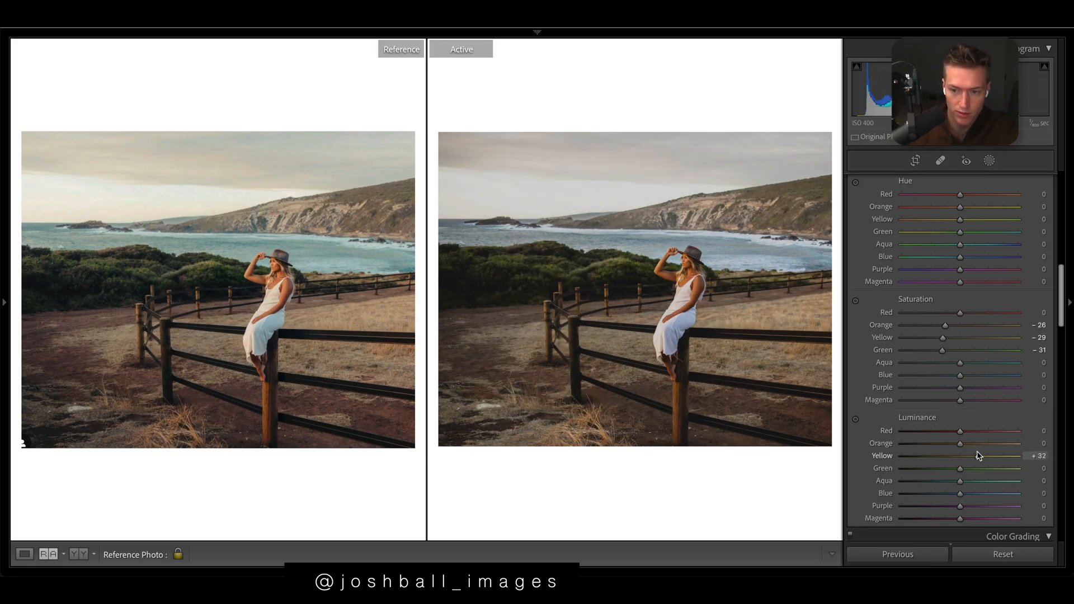
left_click_drag(959, 442, 976, 443)
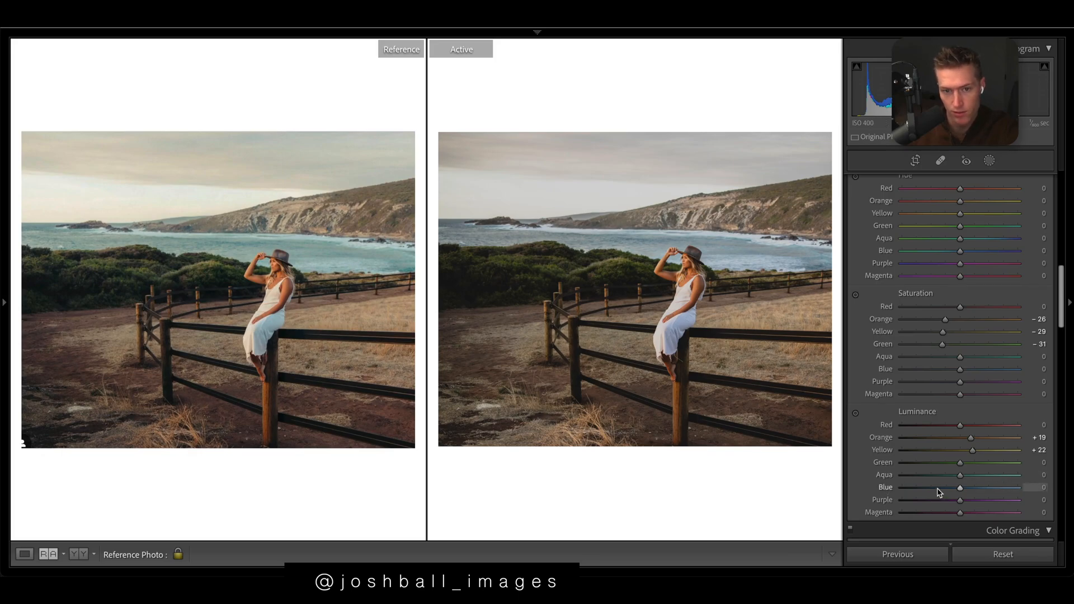
Step: Darken the blue and aqua luminance moderately
left_click_drag(959, 487, 925, 487)
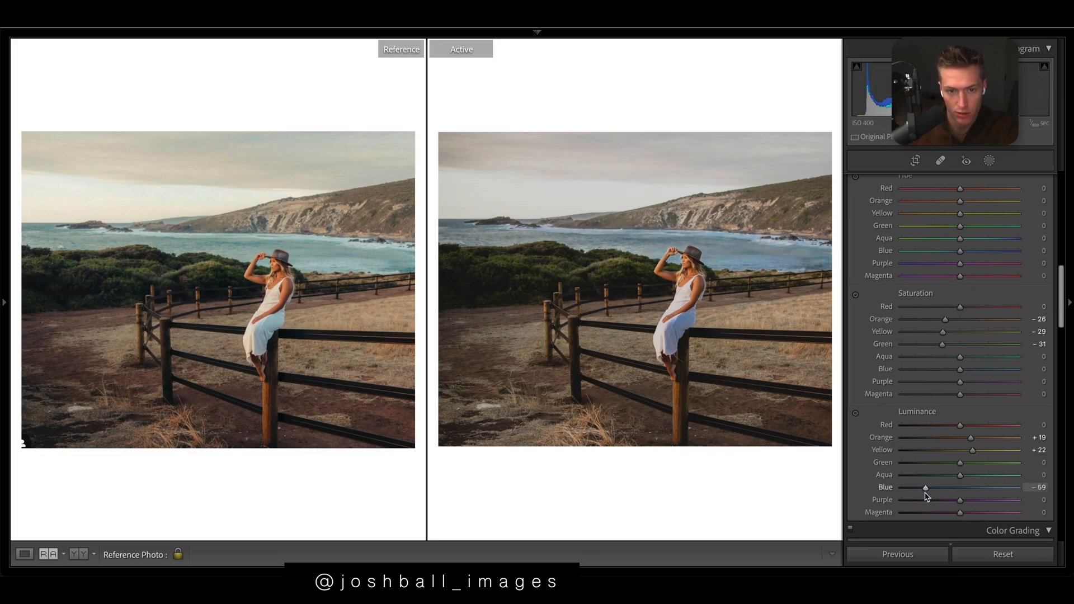
left_click_drag(925, 487, 951, 488)
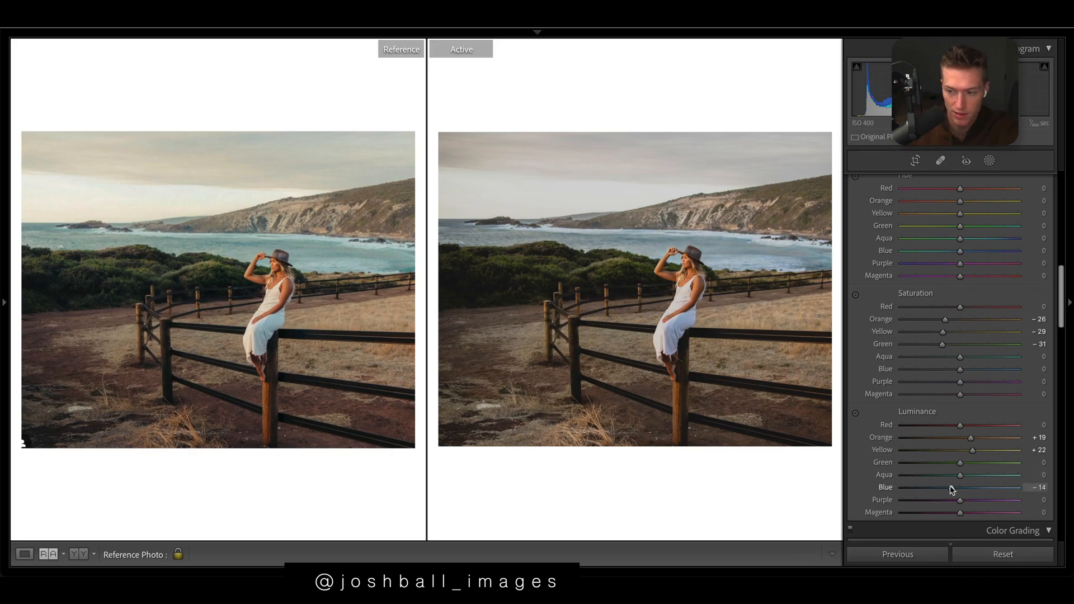
left_click_drag(953, 487, 943, 487)
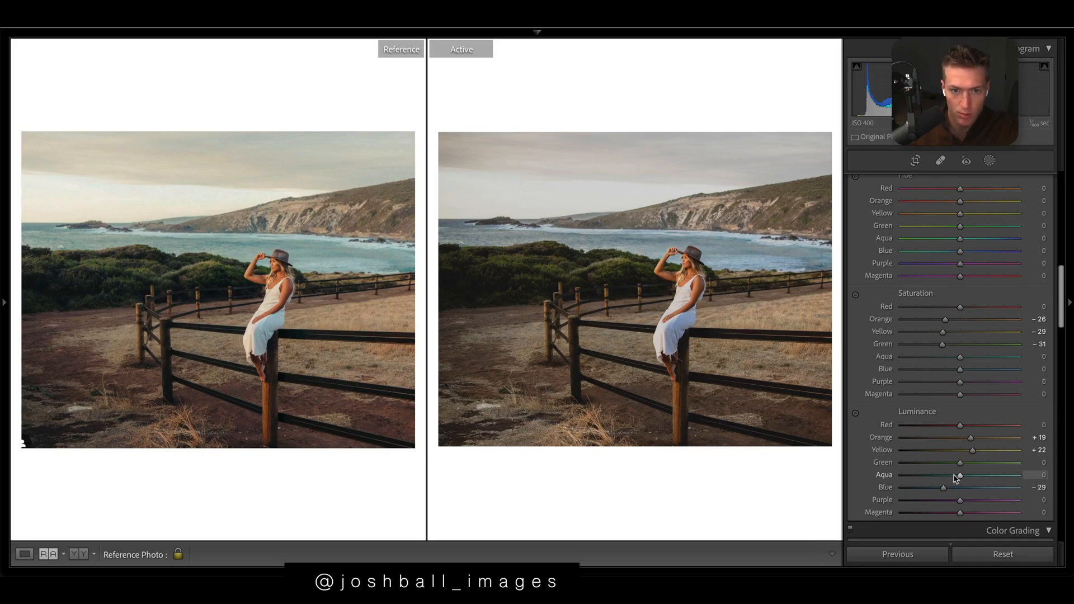
left_click_drag(959, 475, 964, 475)
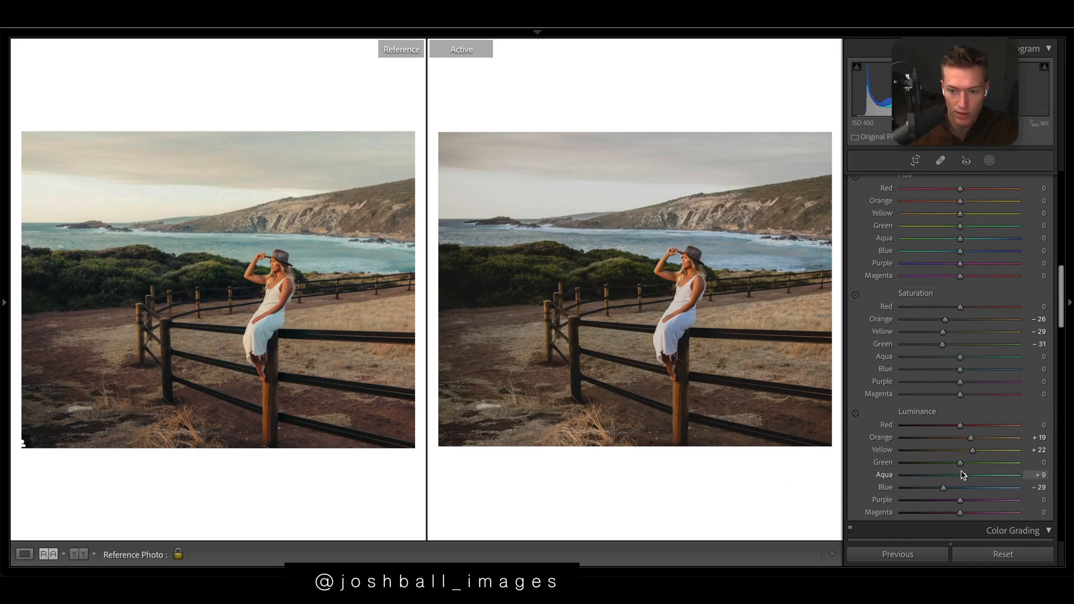
left_click_drag(958, 475, 939, 475)
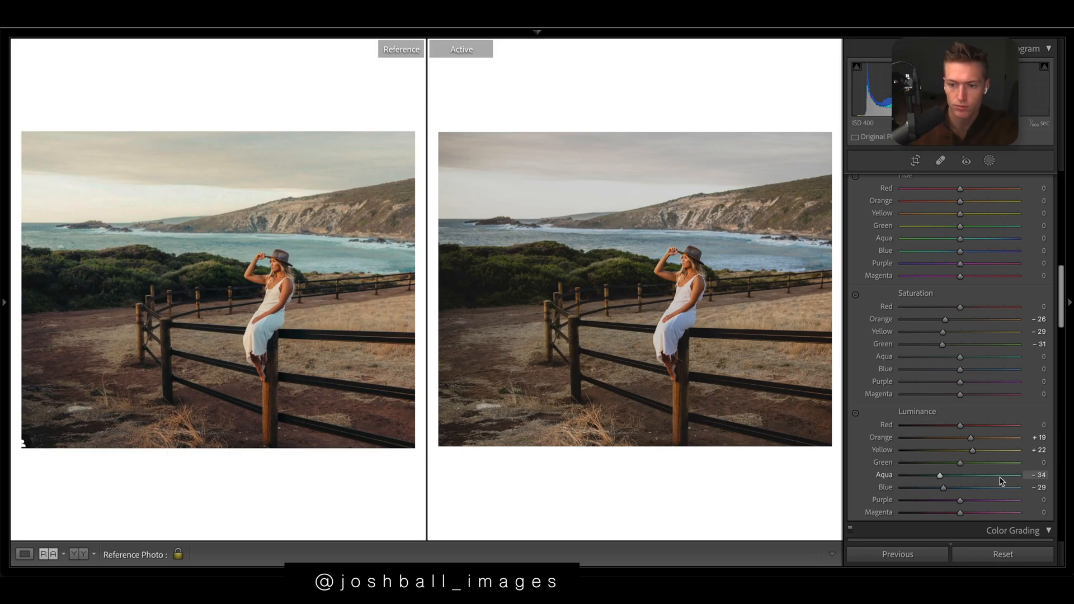
Step: Boost blue and aqua saturation and shift their hues
left_click_drag(958, 368, 980, 368)
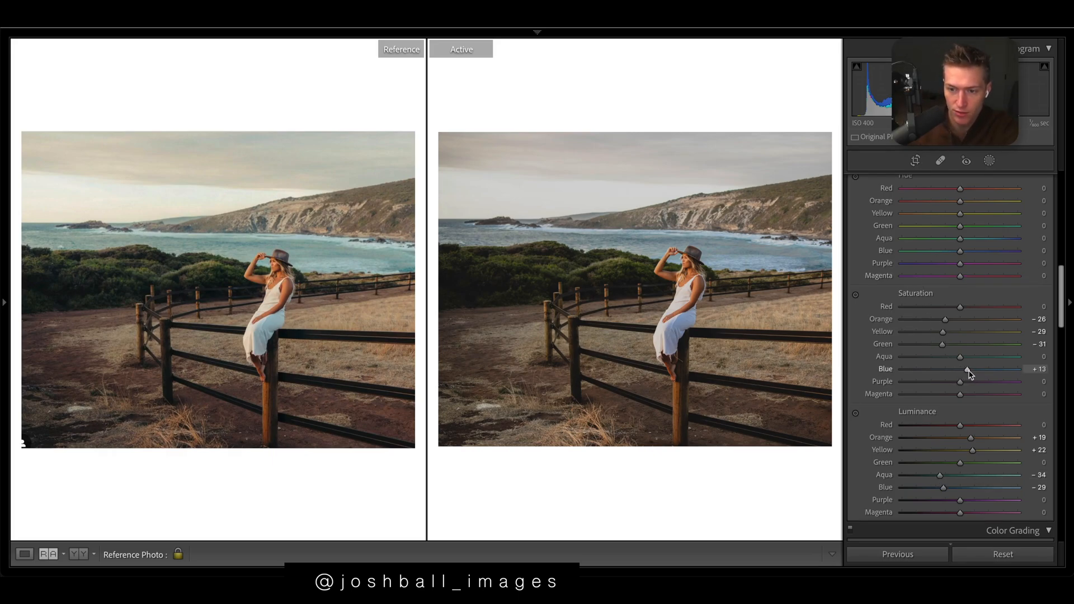
left_click_drag(959, 356, 969, 357)
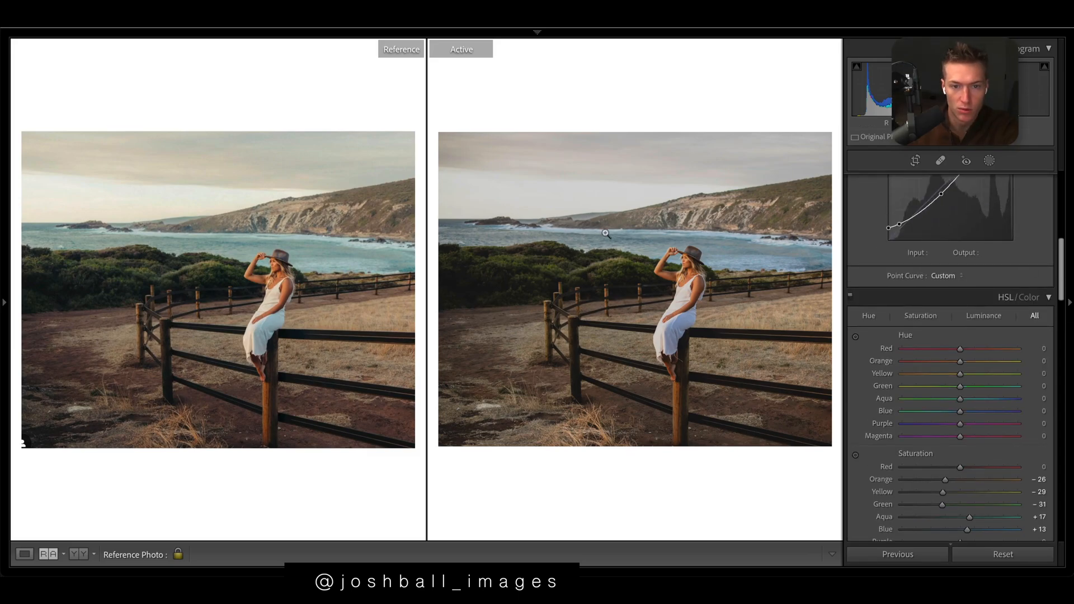
left_click_drag(959, 409, 940, 410)
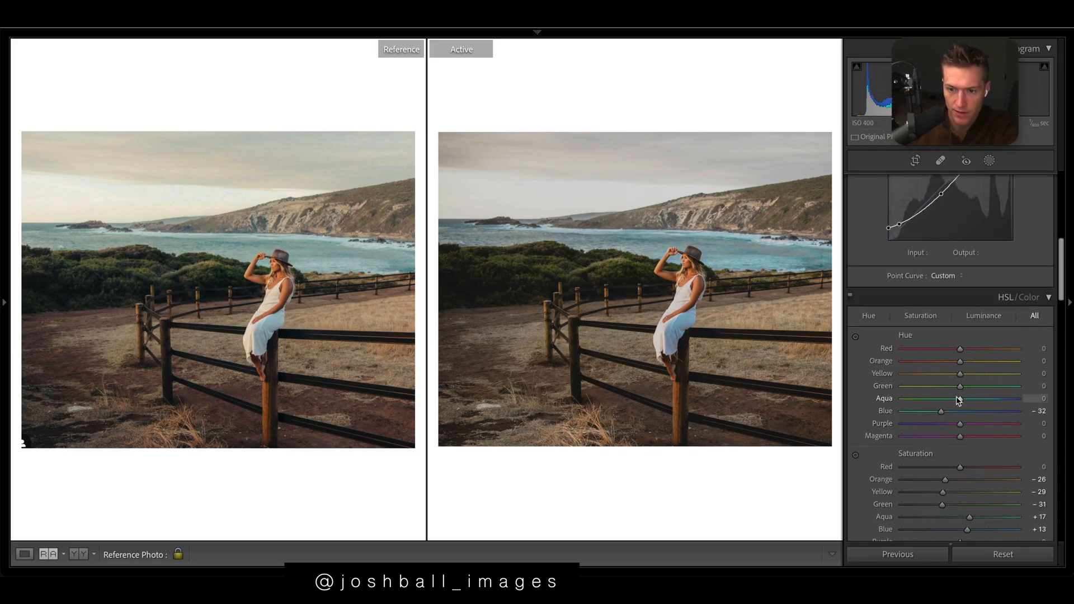
left_click_drag(958, 398, 940, 398)
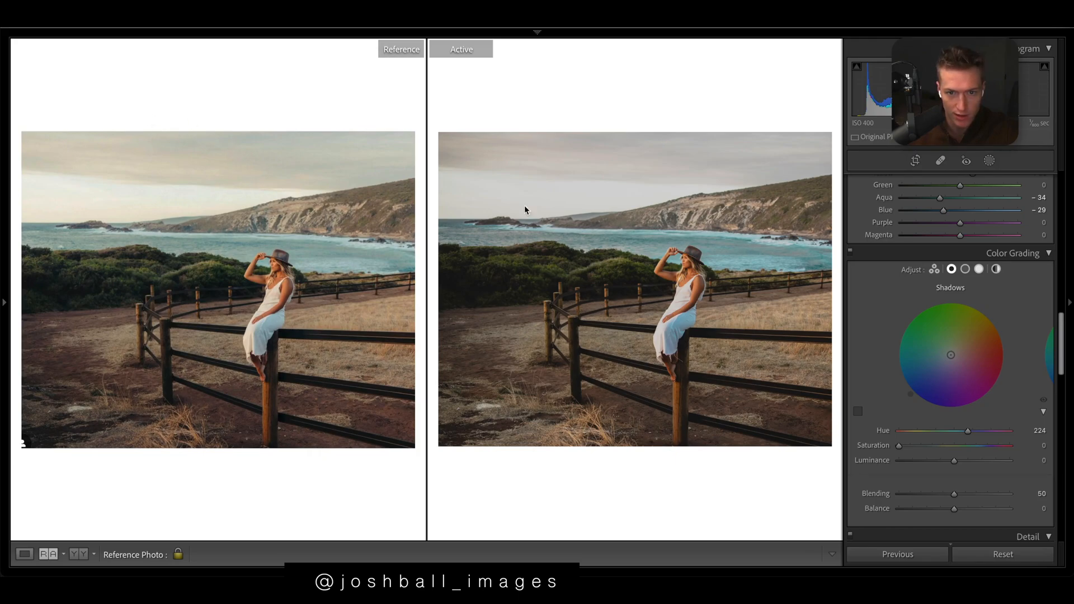
Step: Warm the highlights, tint shadows faintly blue, and enable lens profile corrections
left_click(978, 222)
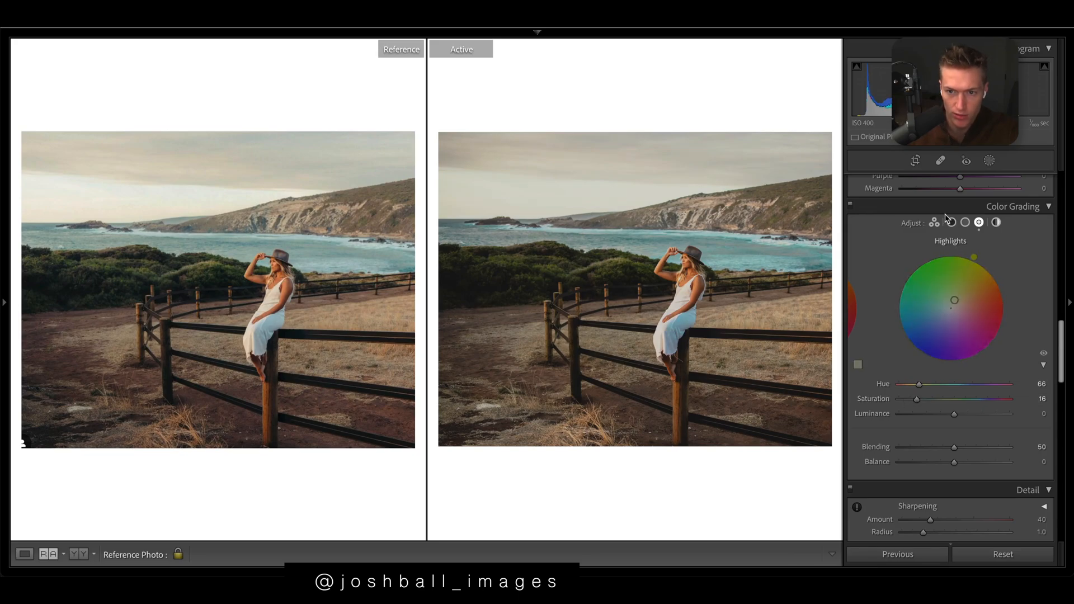
left_click(952, 223)
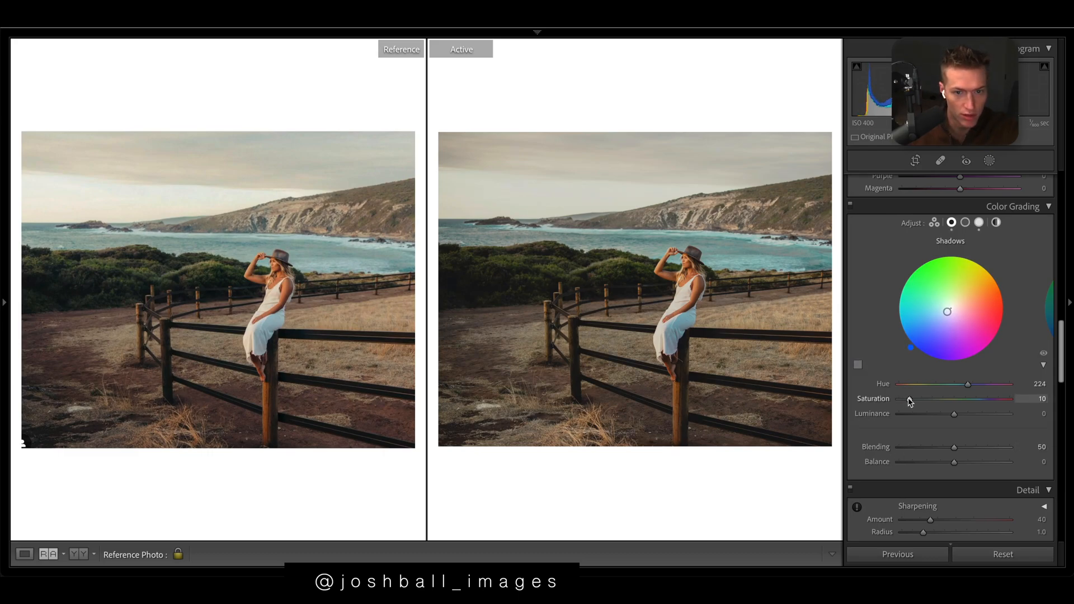
left_click_drag(909, 399, 904, 399)
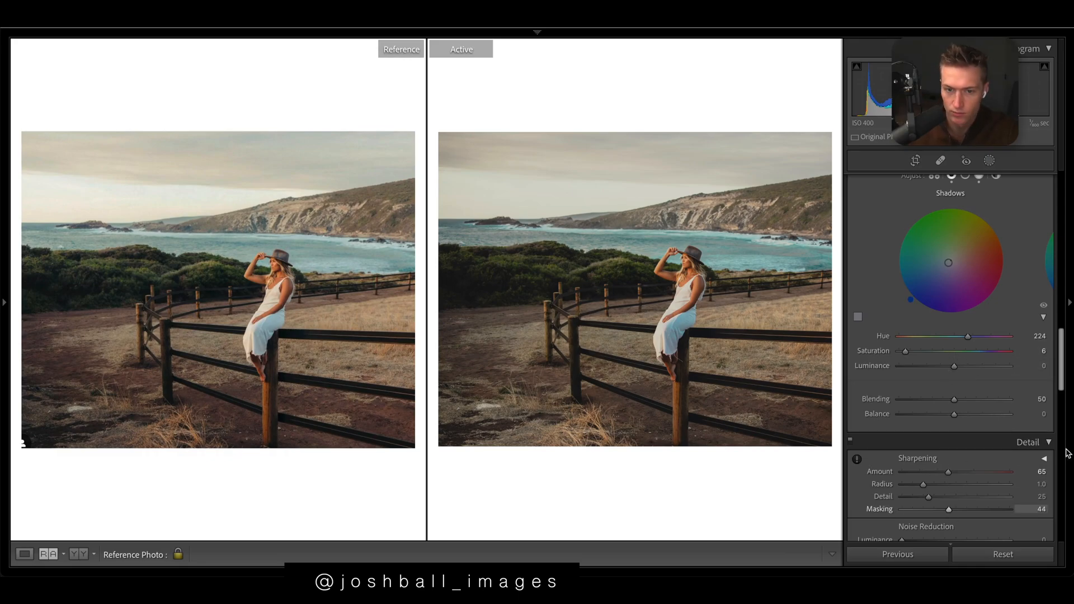
scroll("down", 3)
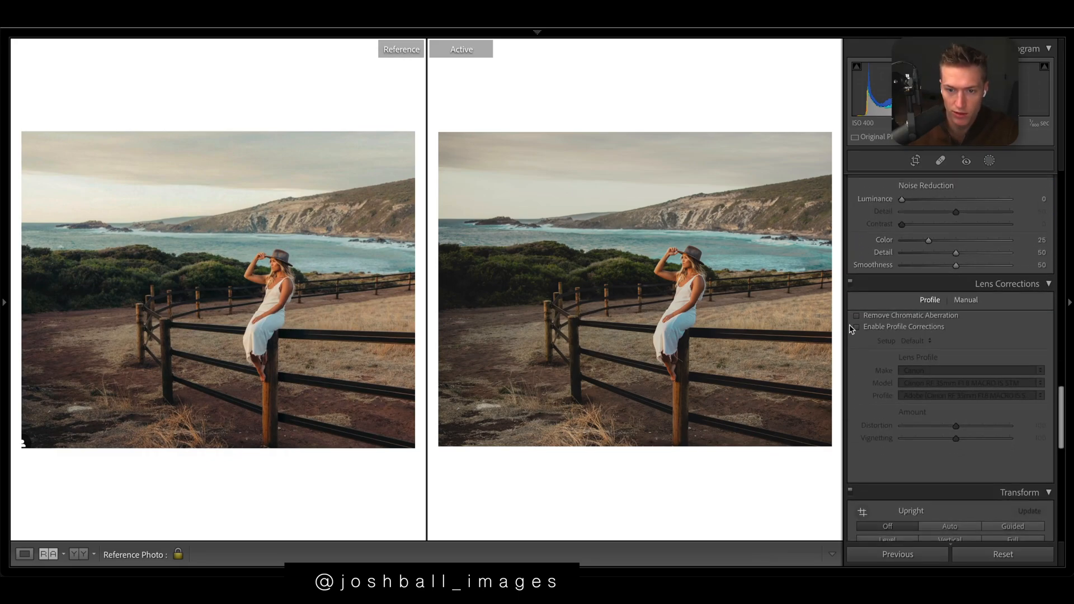
left_click(857, 326)
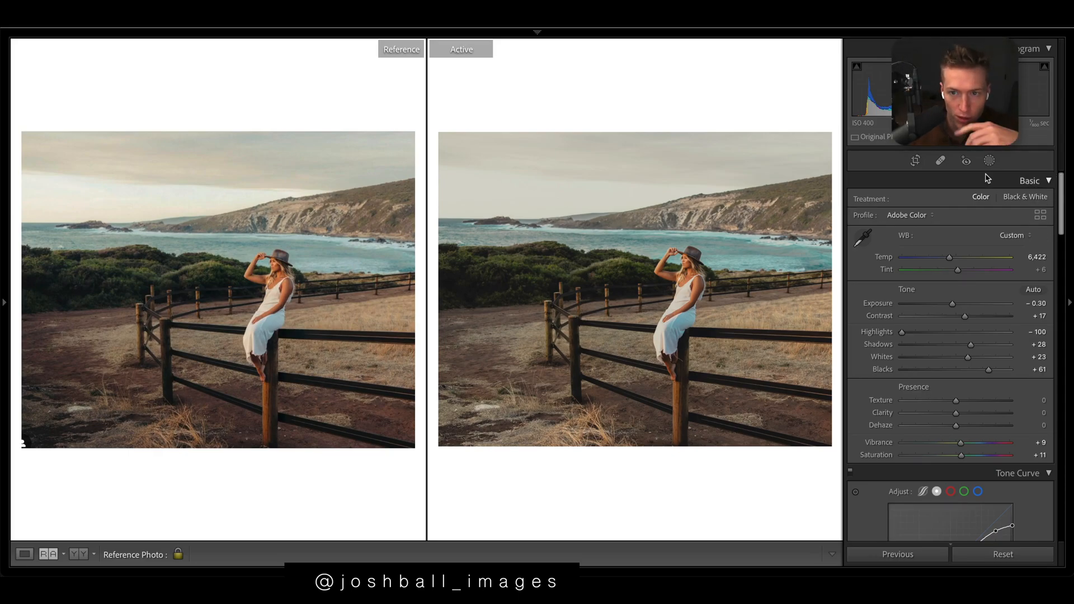
Step: Add a radial mask: Exposure -0.25, Contrast -73, Highlights -82, Whites 26, Saturation 23
left_click(992, 161)
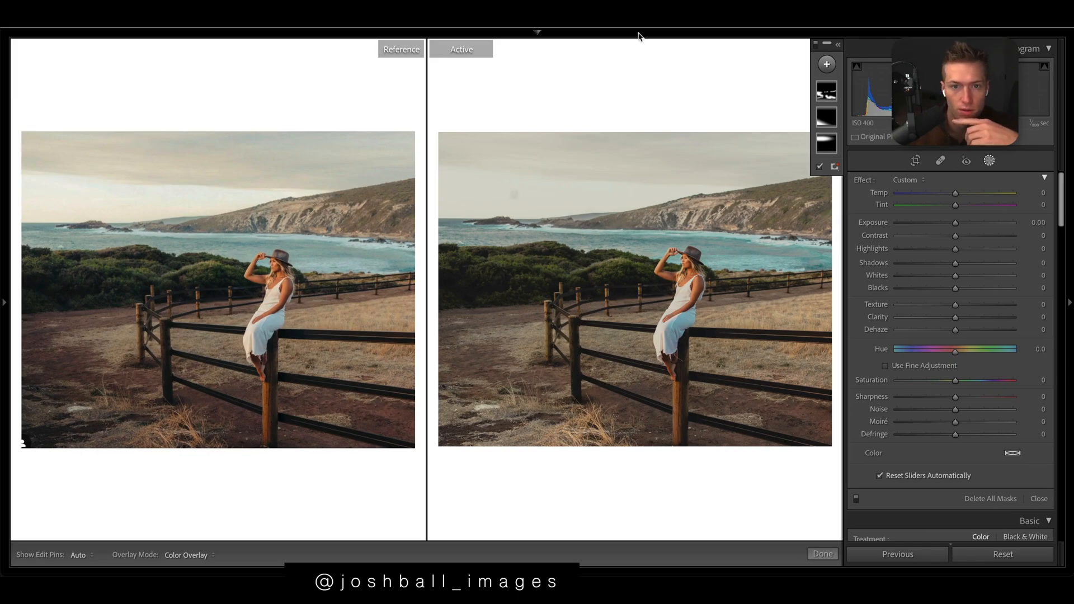
left_click(828, 165)
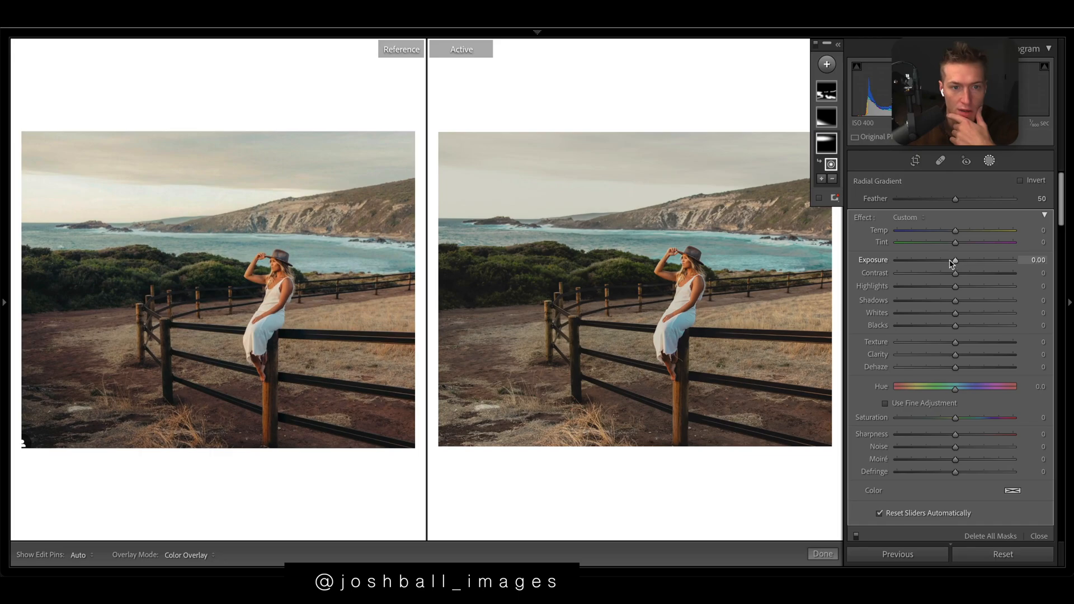
left_click_drag(954, 259, 937, 259)
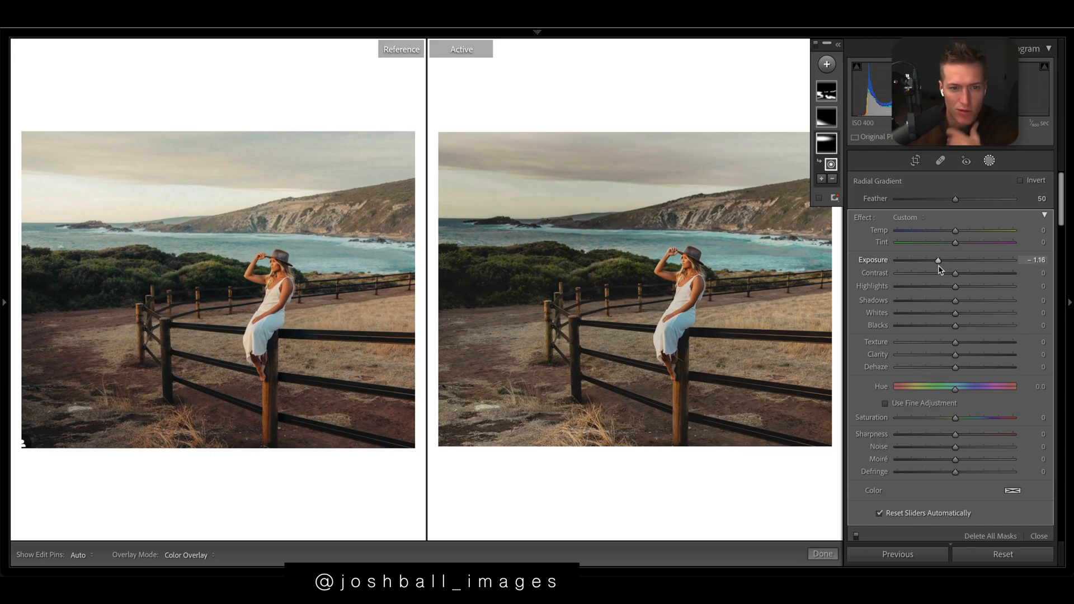
left_click_drag(937, 260, 951, 260)
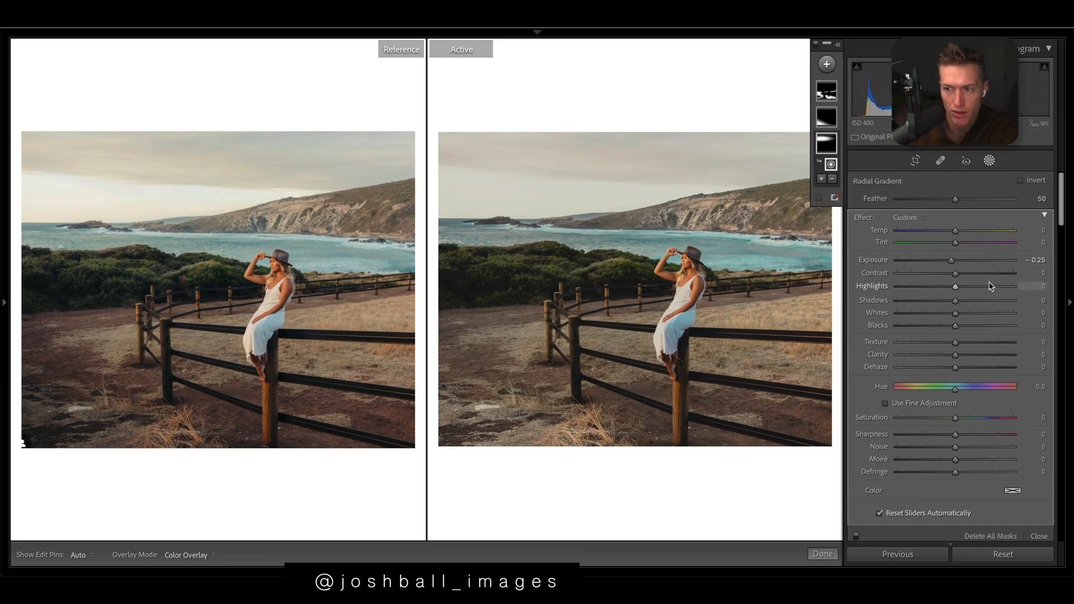
left_click_drag(955, 286, 910, 286)
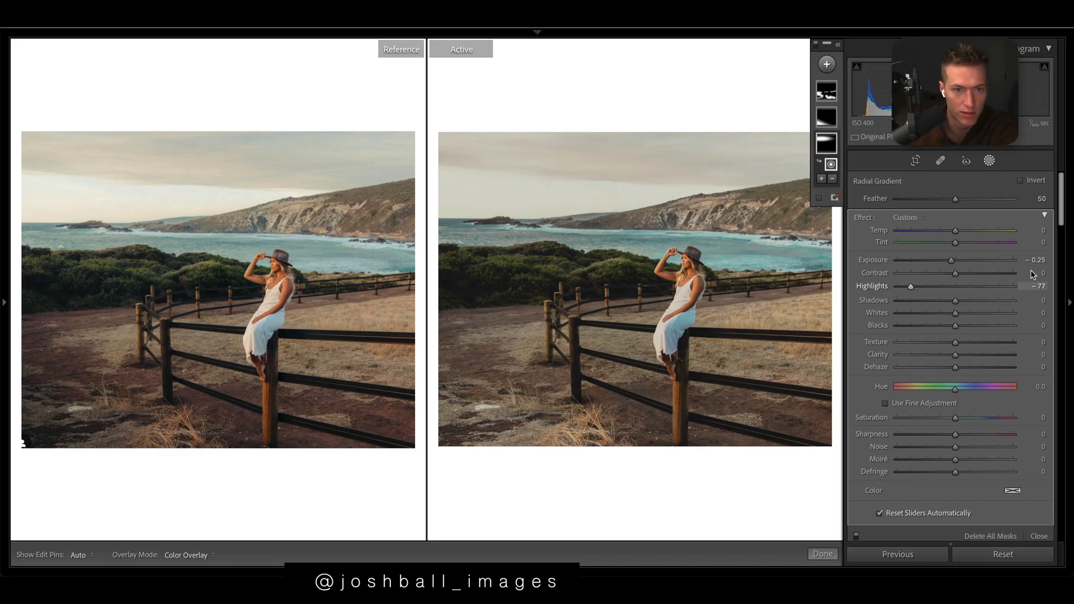
left_click_drag(911, 286, 896, 286)
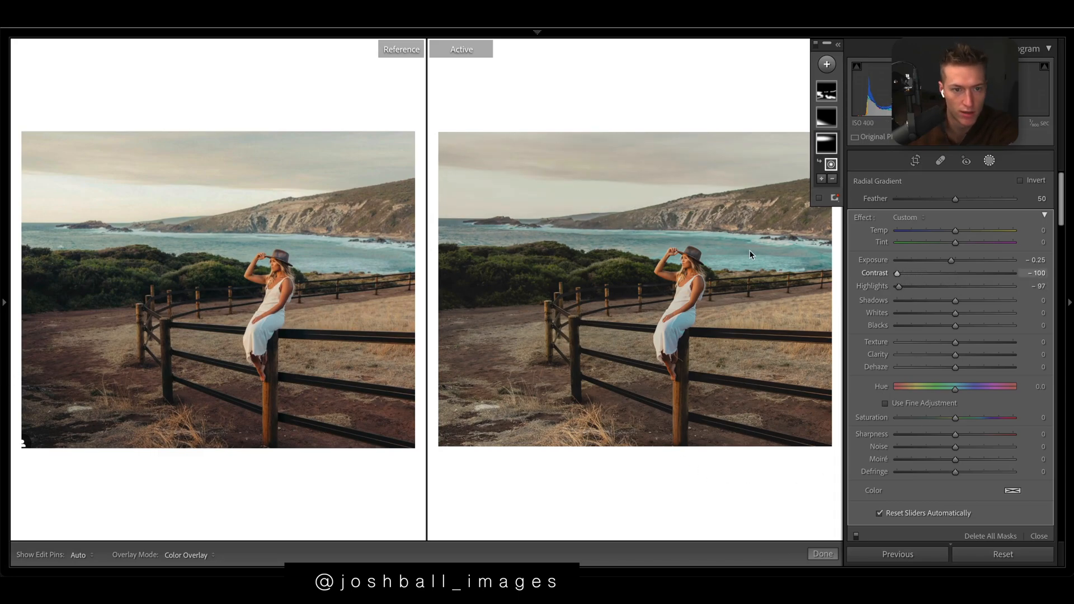
left_click_drag(897, 272, 912, 272)
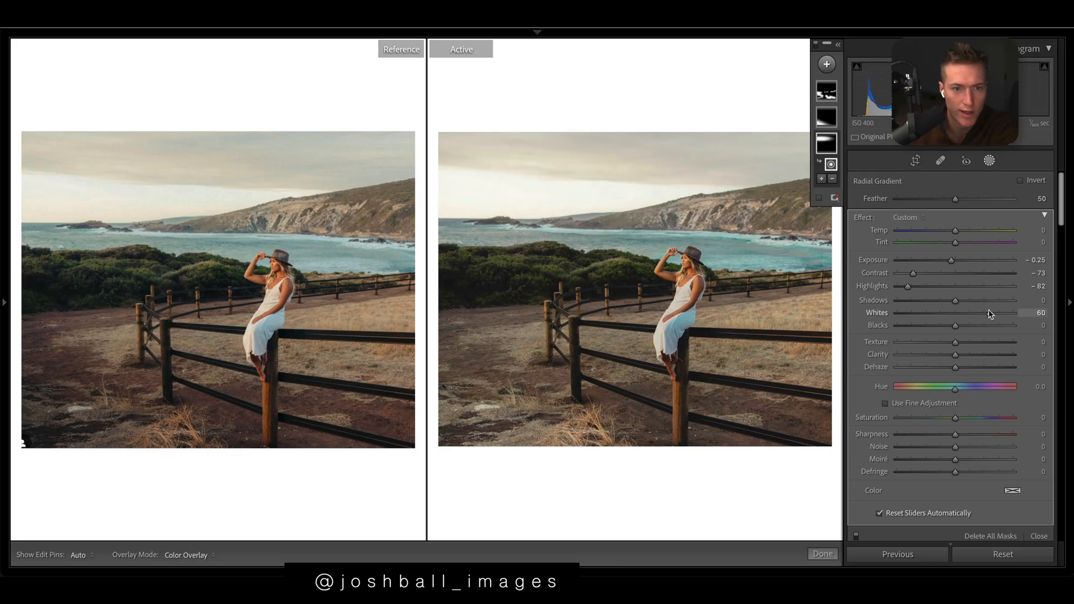
left_click_drag(985, 312, 965, 312)
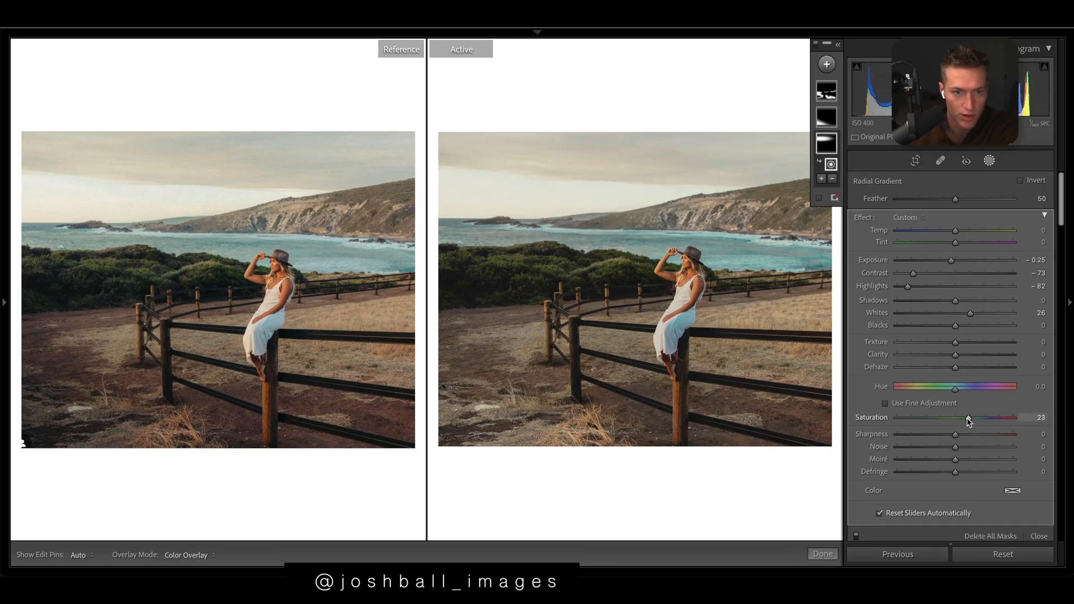
left_click_drag(968, 417, 972, 418)
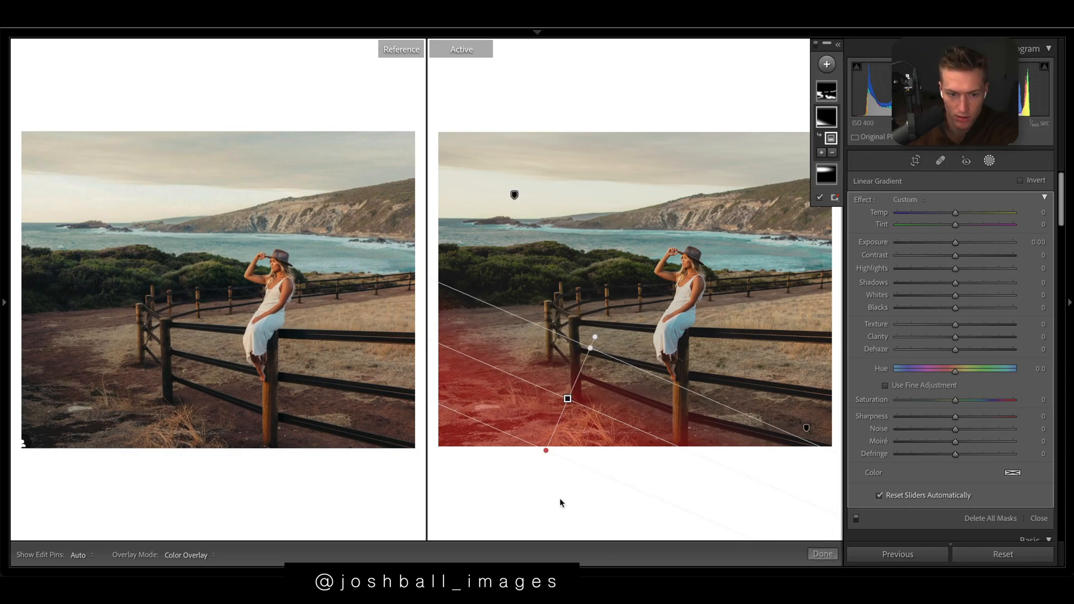
Step: Lower the foreground linear gradient's Exposure to about -0.90
left_click_drag(954, 242, 941, 242)
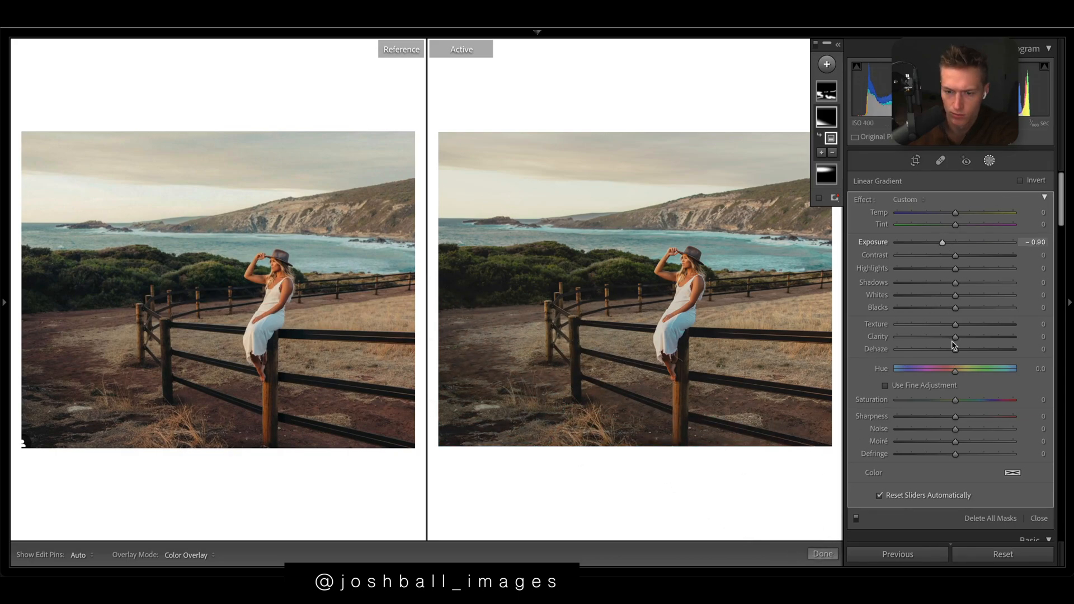
left_click(828, 91)
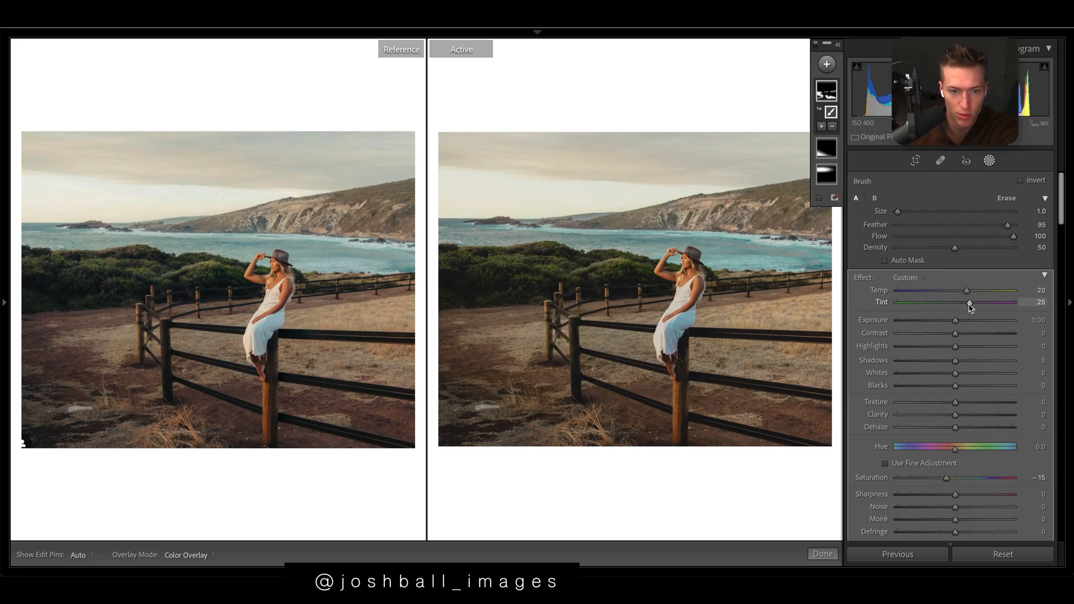
Step: Set the brush mask's Tint to +41 and Temp to 10
left_click_drag(968, 302, 978, 302)
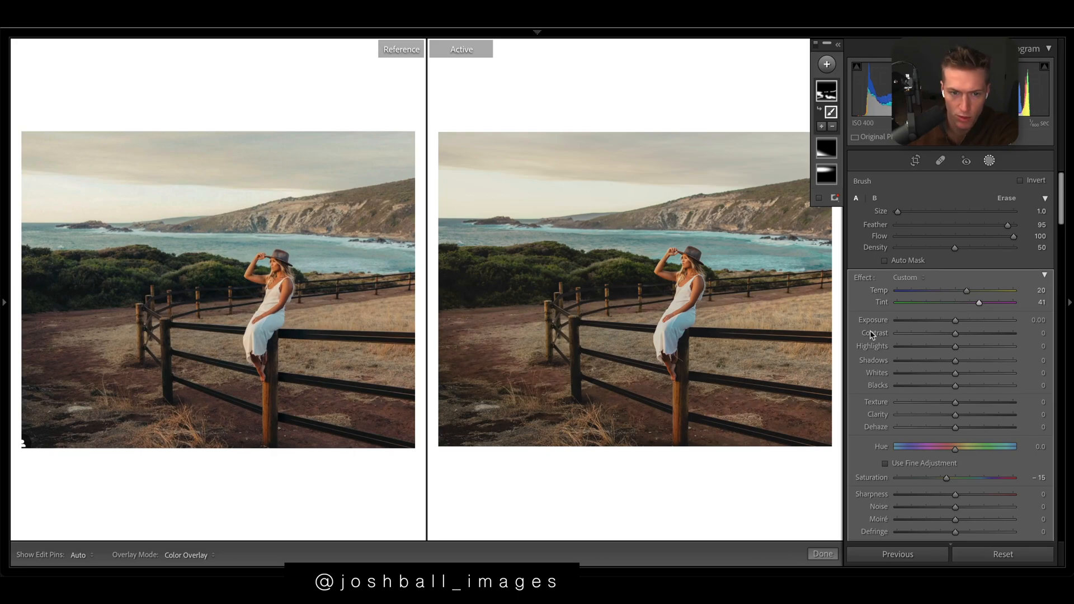
left_click_drag(986, 289, 959, 289)
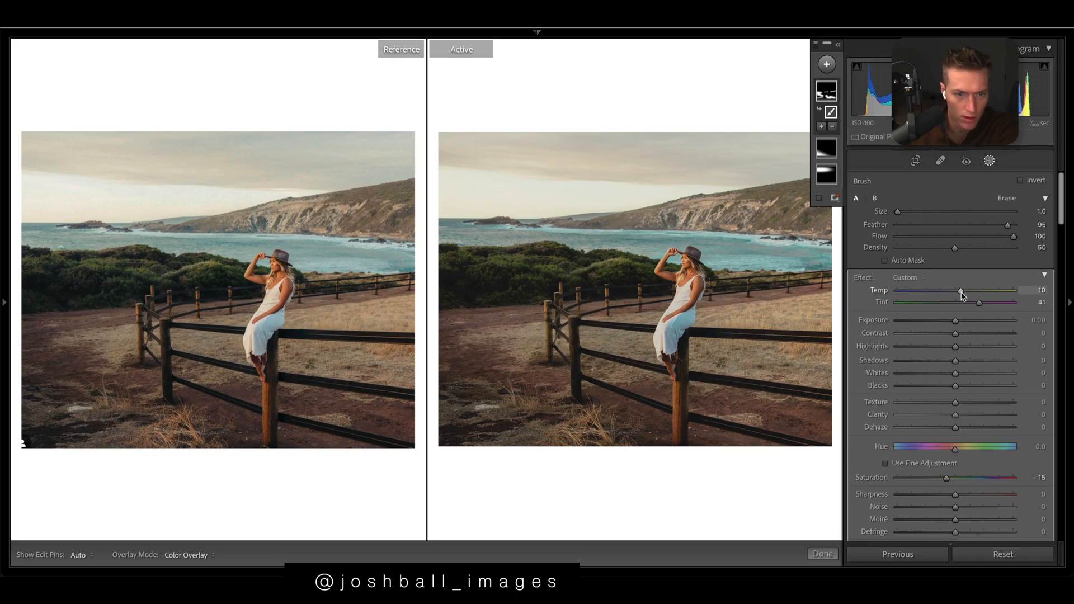
left_click_drag(958, 290, 961, 290)
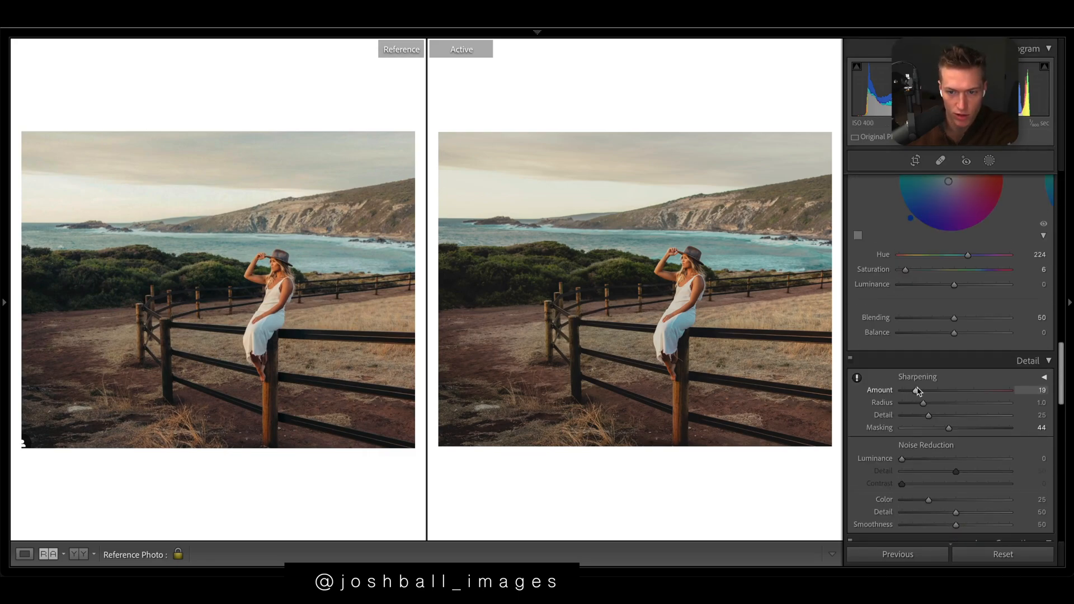
Step: Set Sharpening Amount to 15 and show the edited portrait alone in Loupe view
left_click_drag(933, 390, 913, 390)
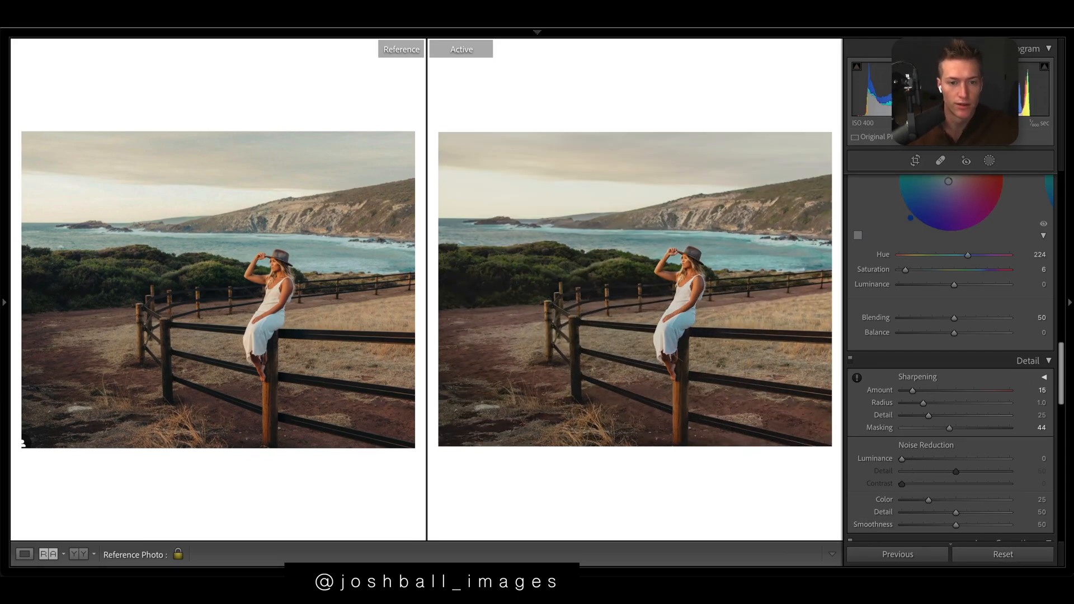
left_click(24, 554)
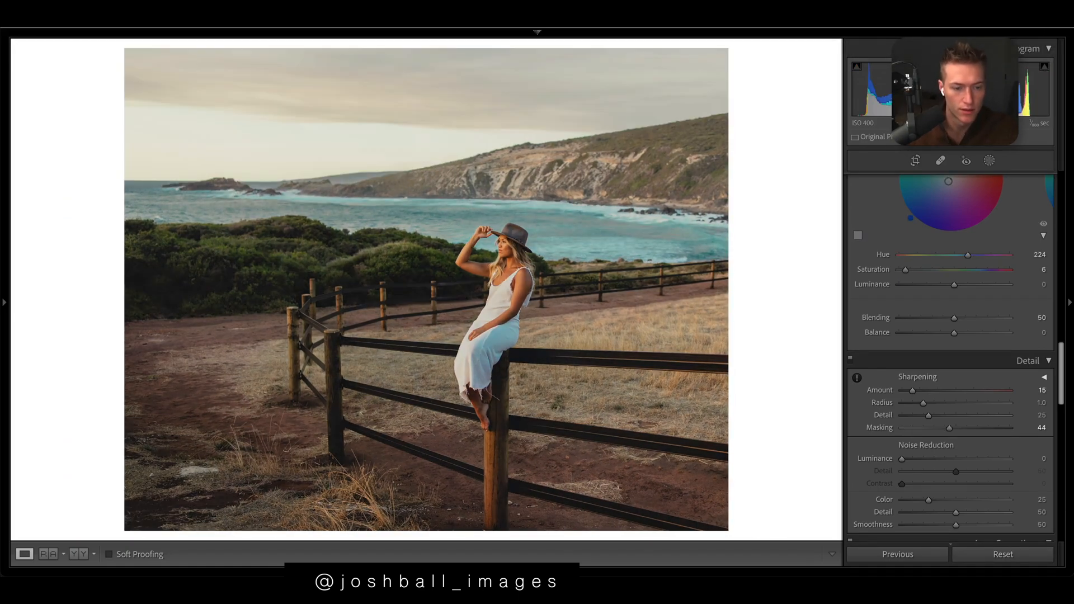
Step: Return to Reference View to compare the fence portrait against the reference photo
left_click(46, 553)
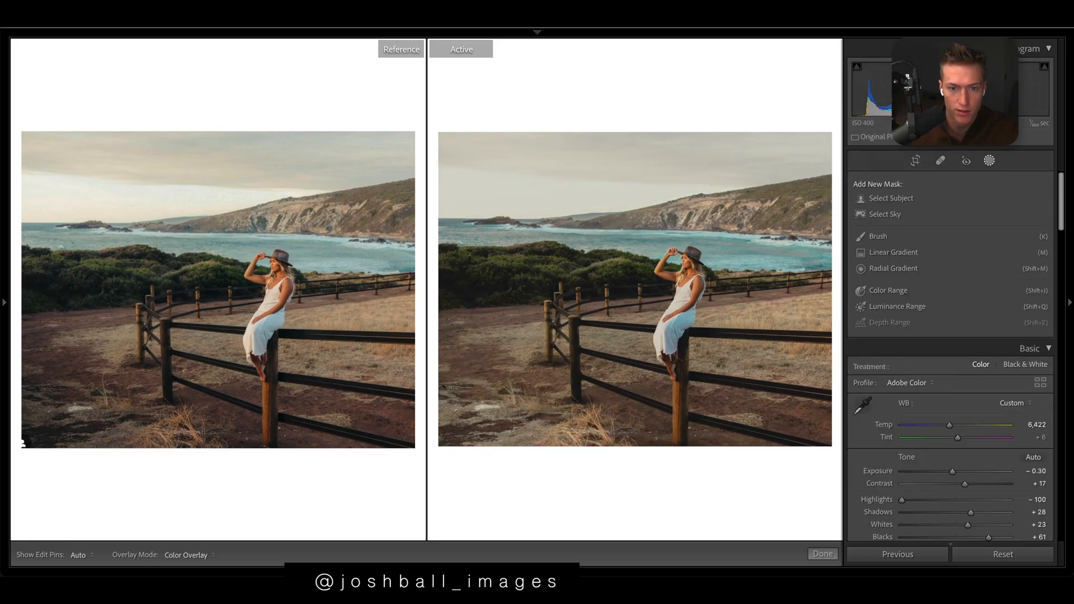
Step: Pick a mask type from the Add New Mask list to begin a new local mask
left_click(1002, 554)
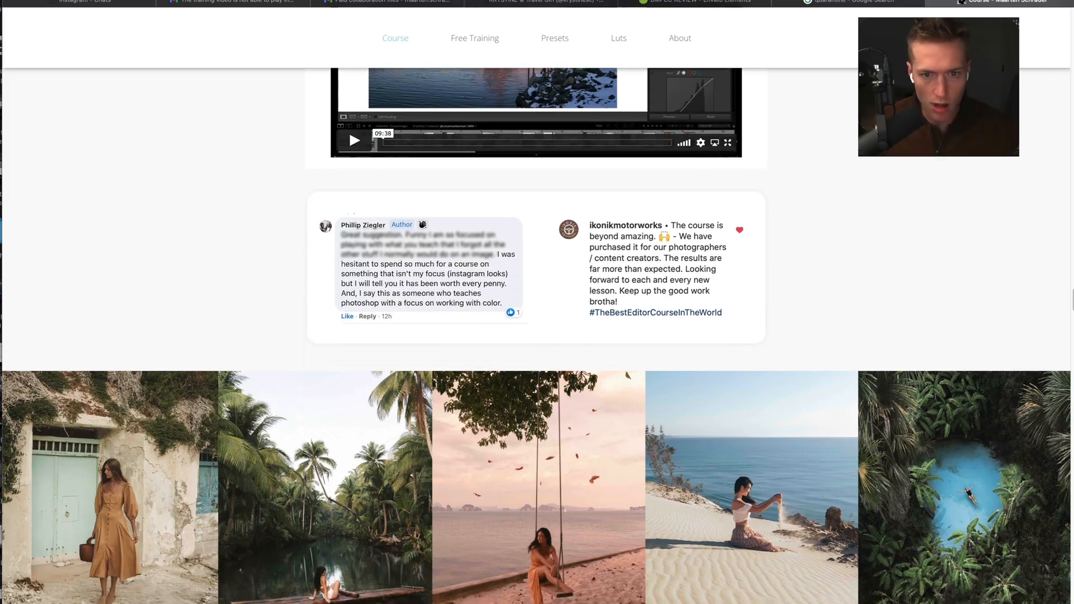
Step: Scroll the course page past testimonials and gallery to the COLOR section
scroll("down", 3)
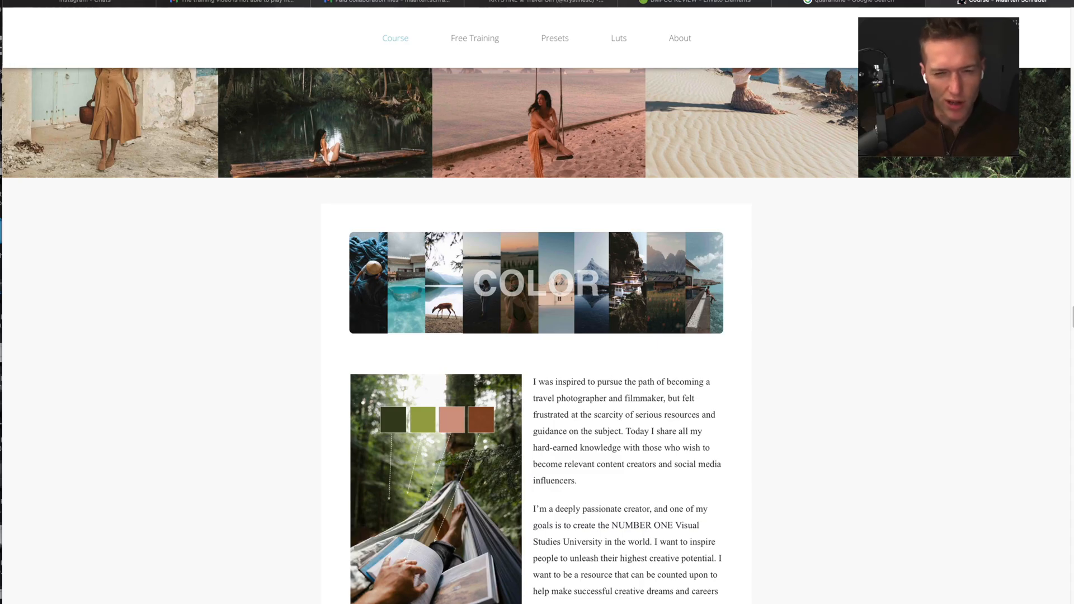